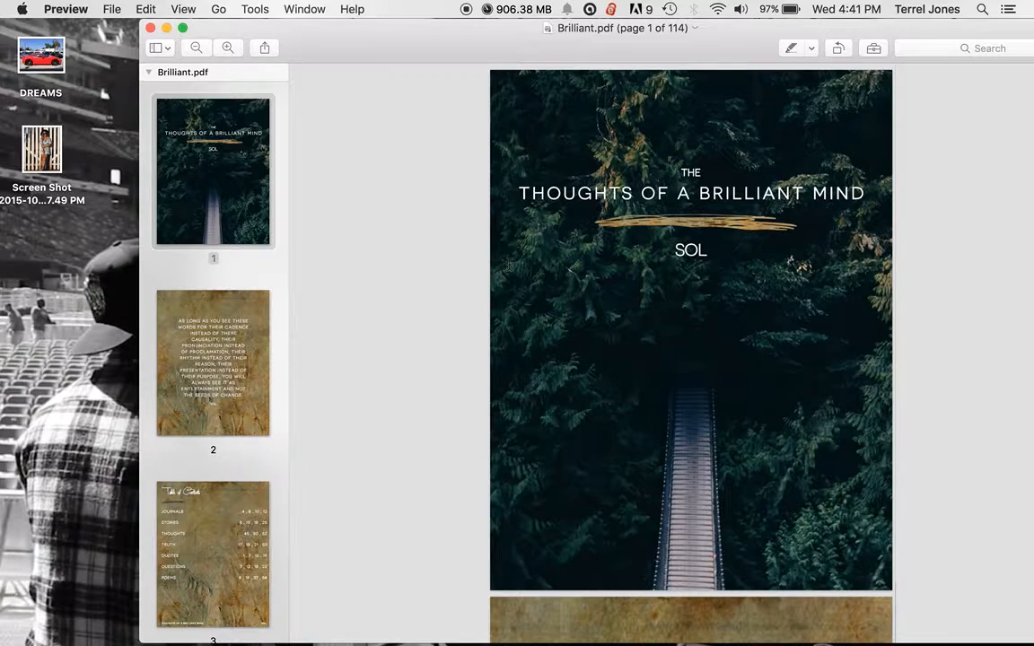
pyautogui.moveTo(836, 427)
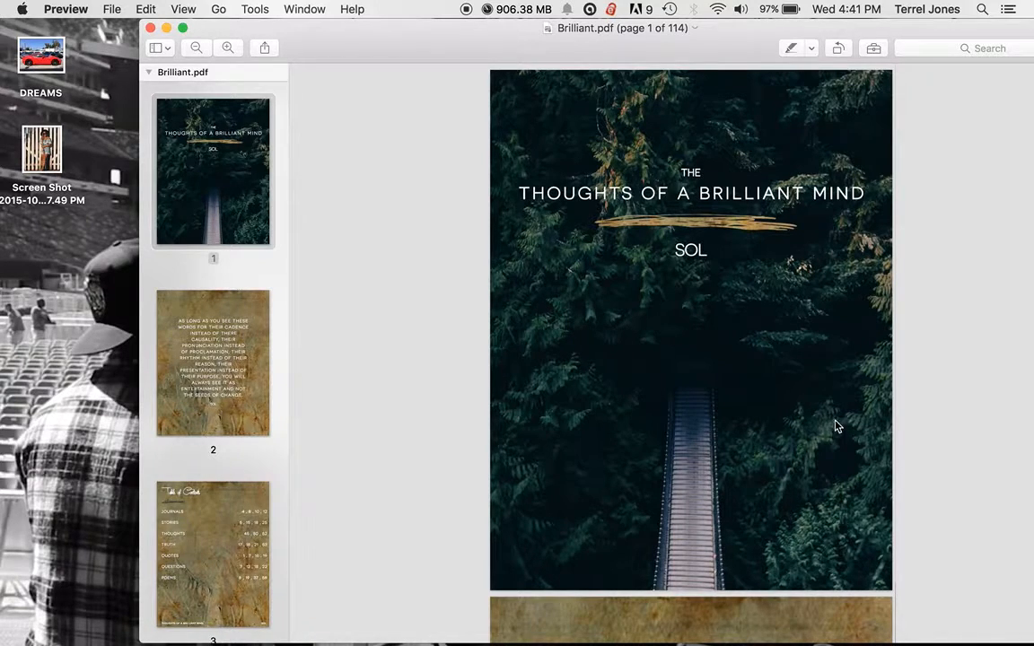
pyautogui.moveTo(549, 341)
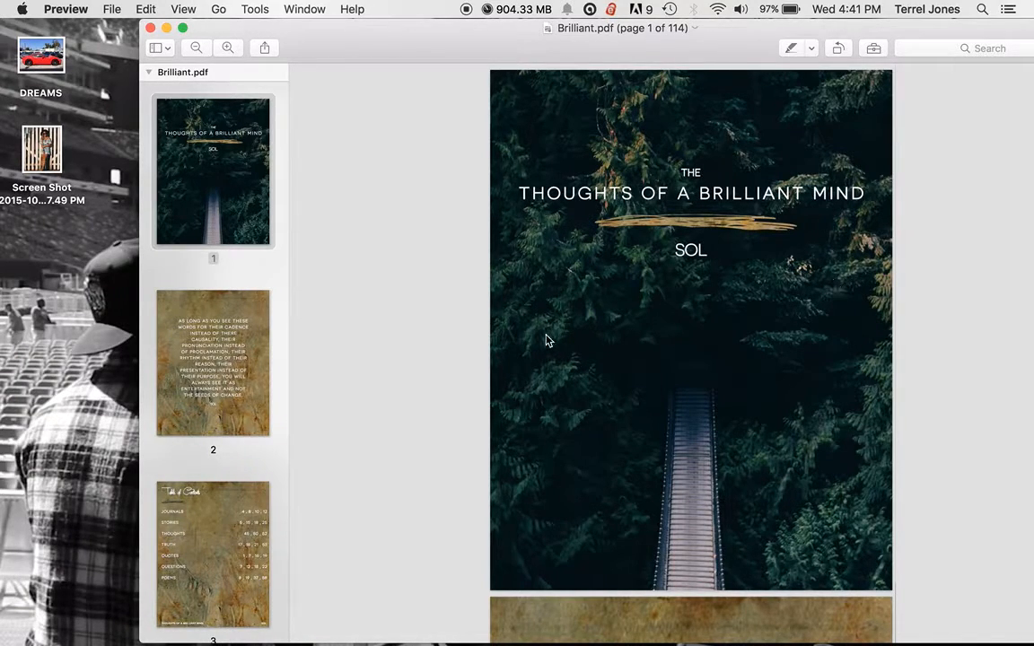
# Page down through Brilliant.pdf from the cover to page 9, the quote about saving others
pyautogui.scroll(-3)
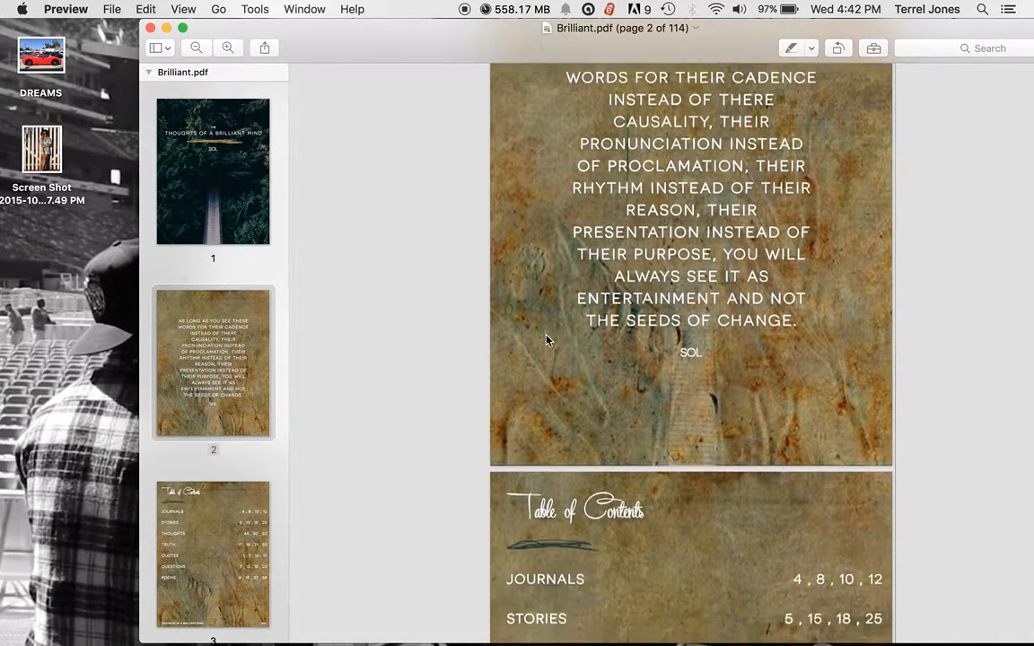
pyautogui.scroll(-3)
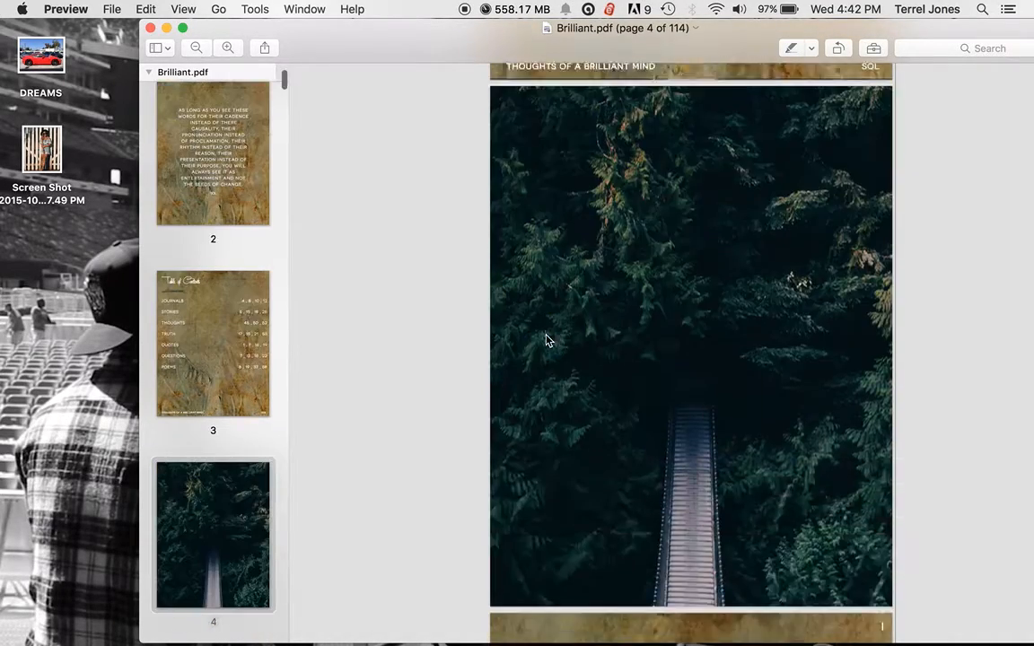
pyautogui.scroll(-3)
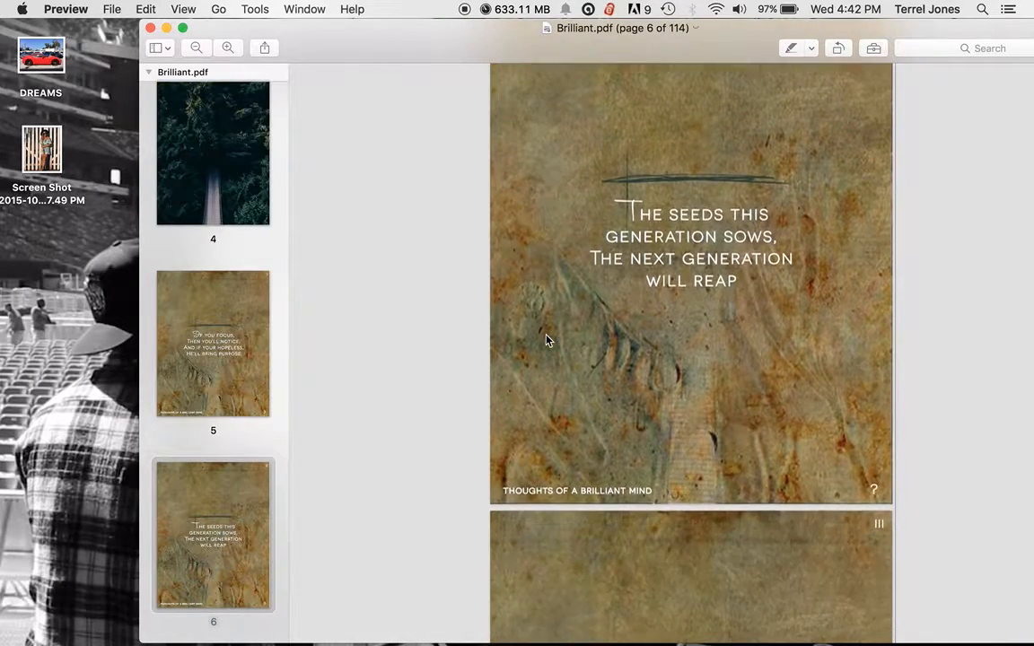
pyautogui.scroll(-3)
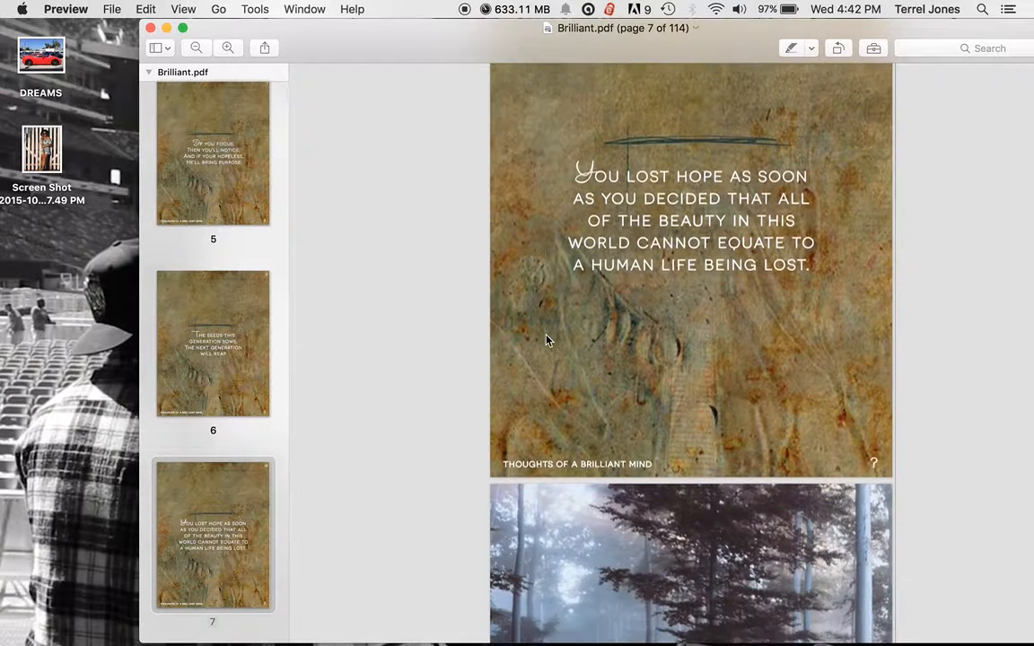
pyautogui.scroll(-3)
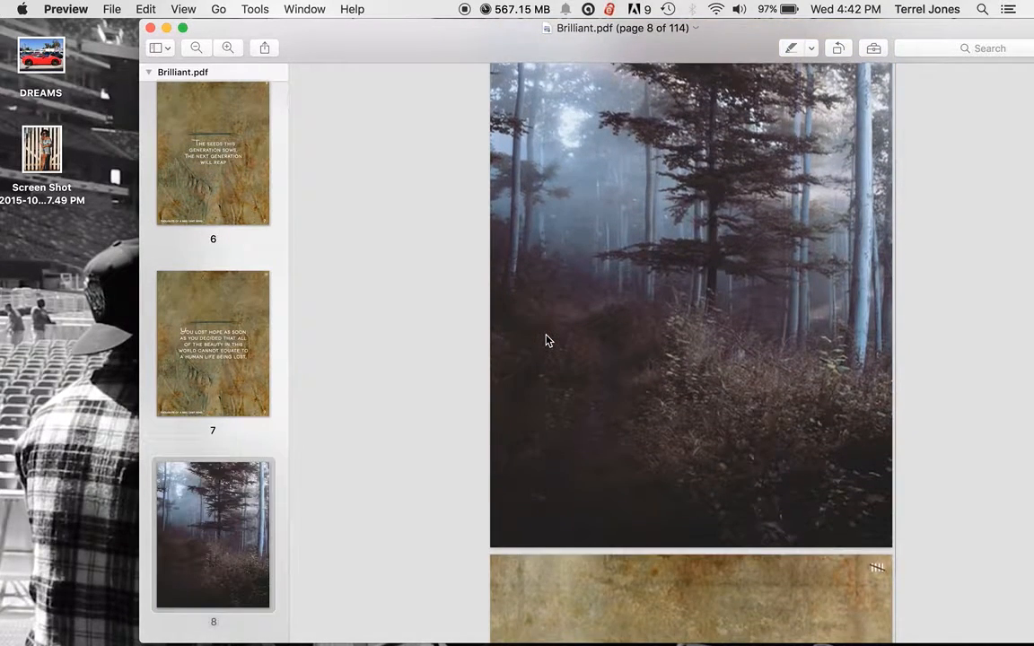
pyautogui.scroll(-3)
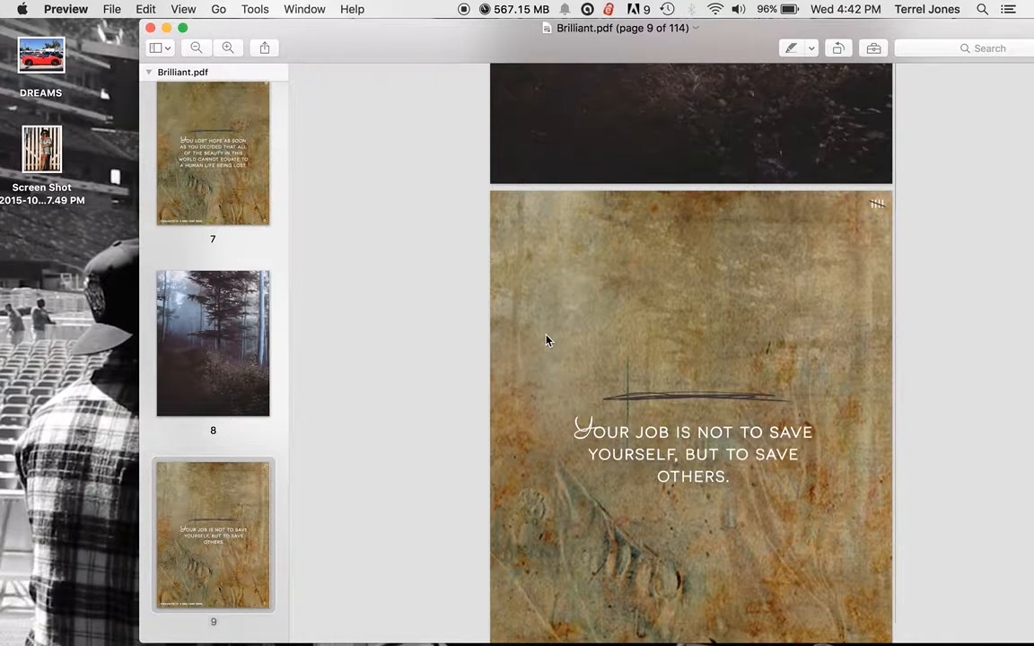
pyautogui.moveTo(536, 375)
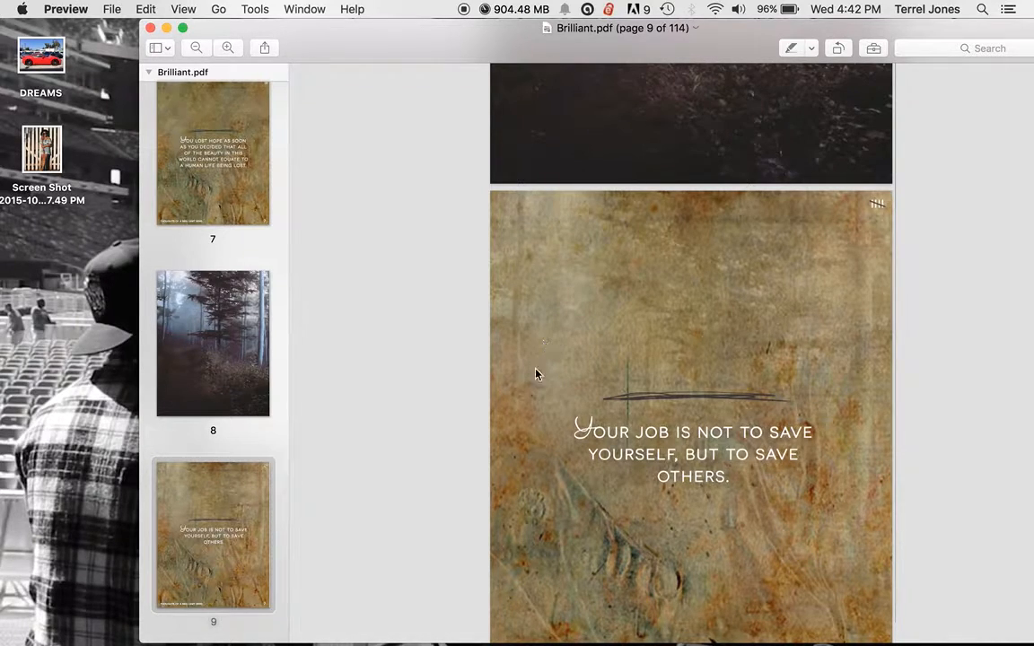
pyautogui.moveTo(621, 370)
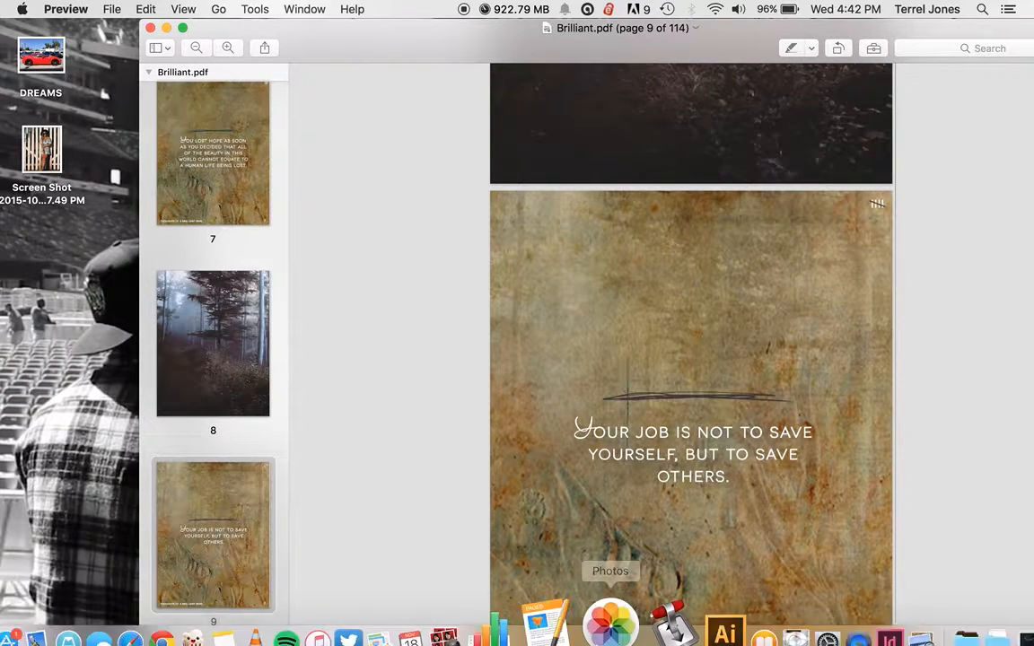
pyautogui.moveTo(675, 590)
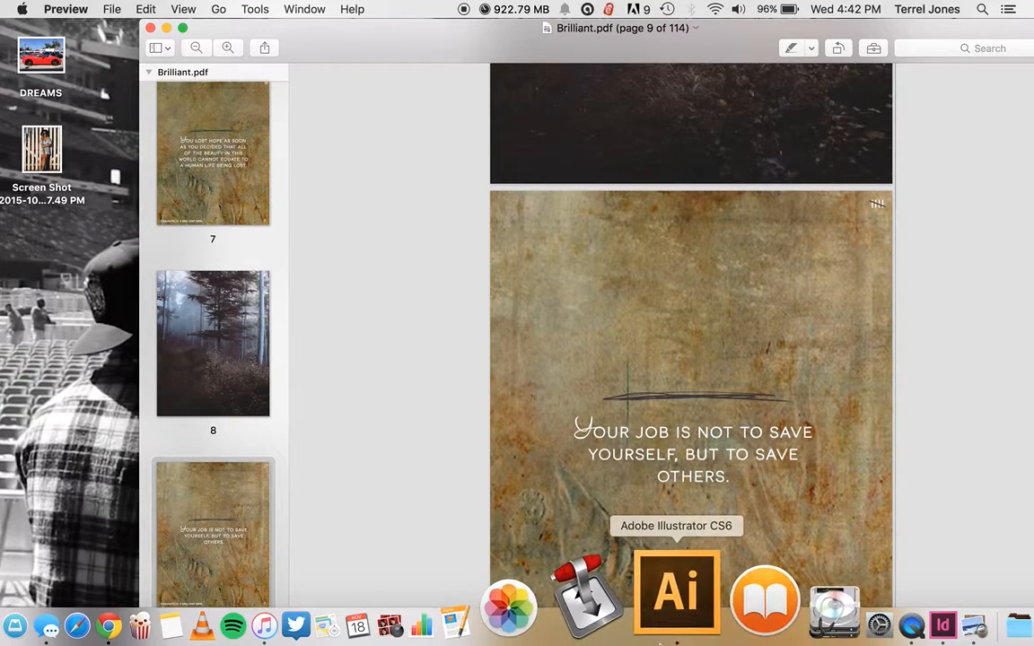
pyautogui.moveTo(664, 293)
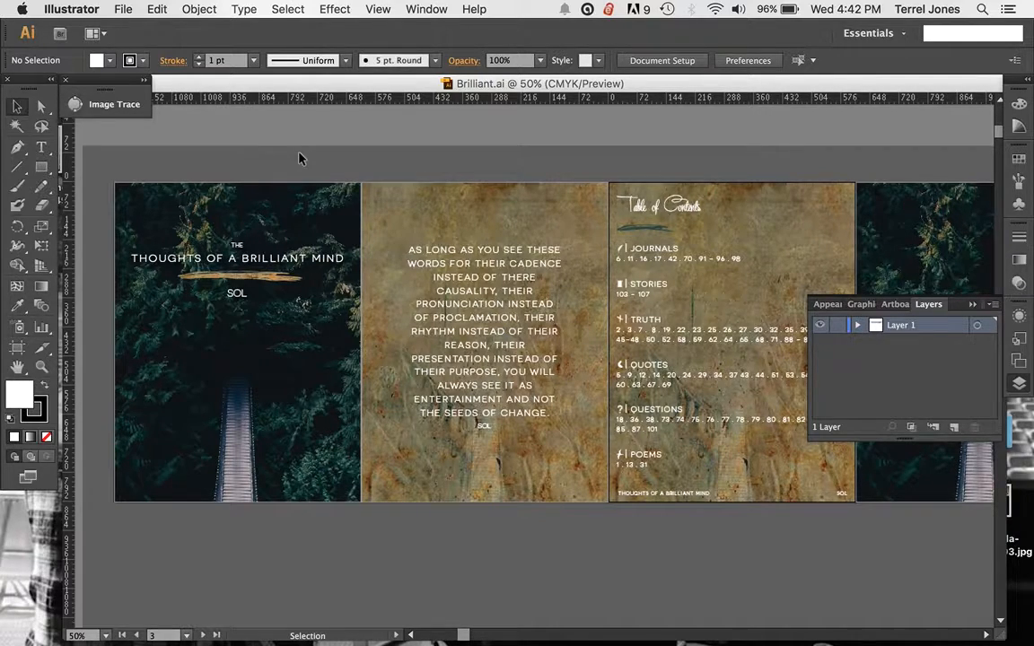
pyautogui.moveTo(294, 125)
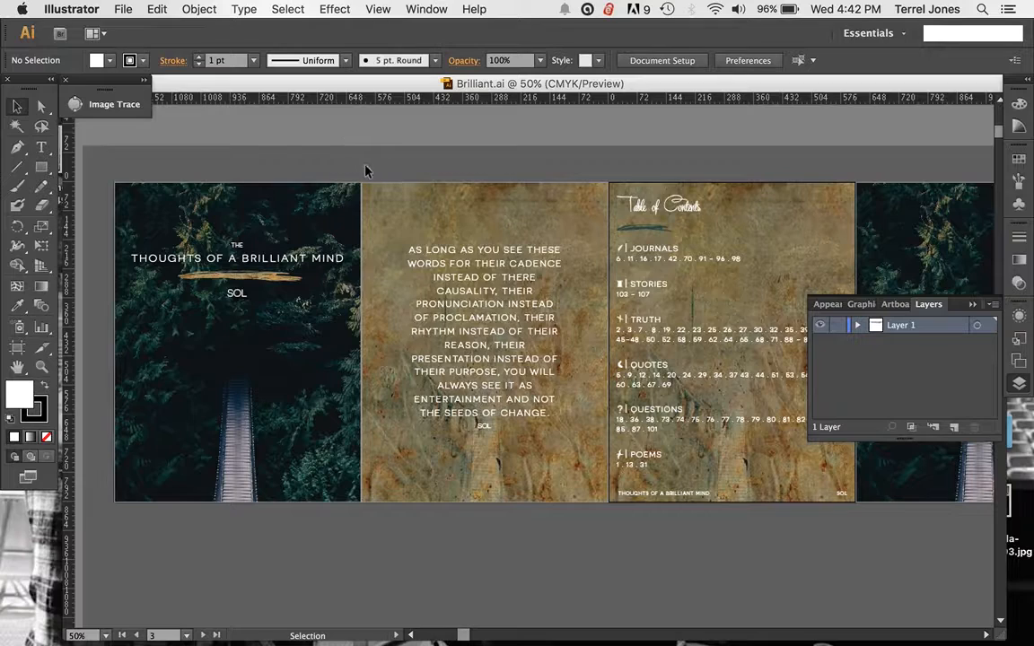
pyautogui.moveTo(301, 155)
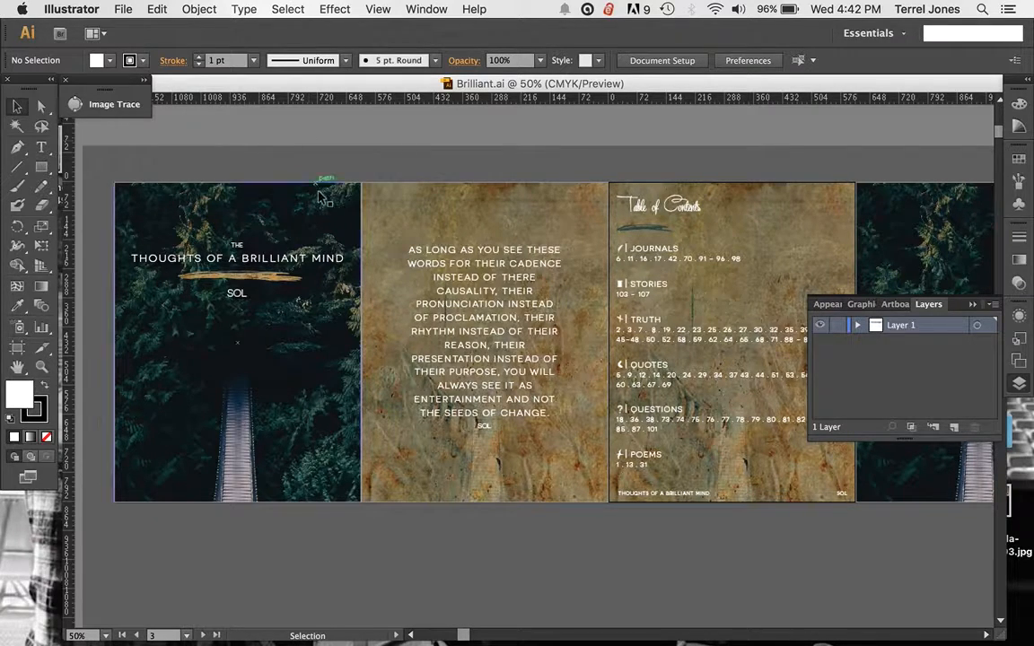
pyautogui.click(237, 341)
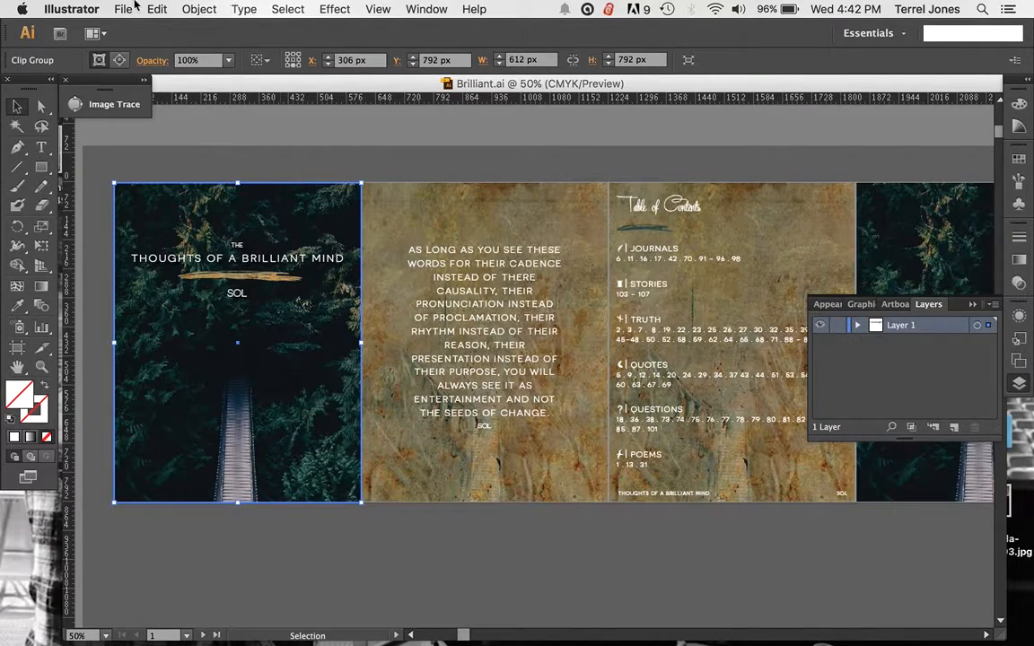
pyautogui.click(122, 9)
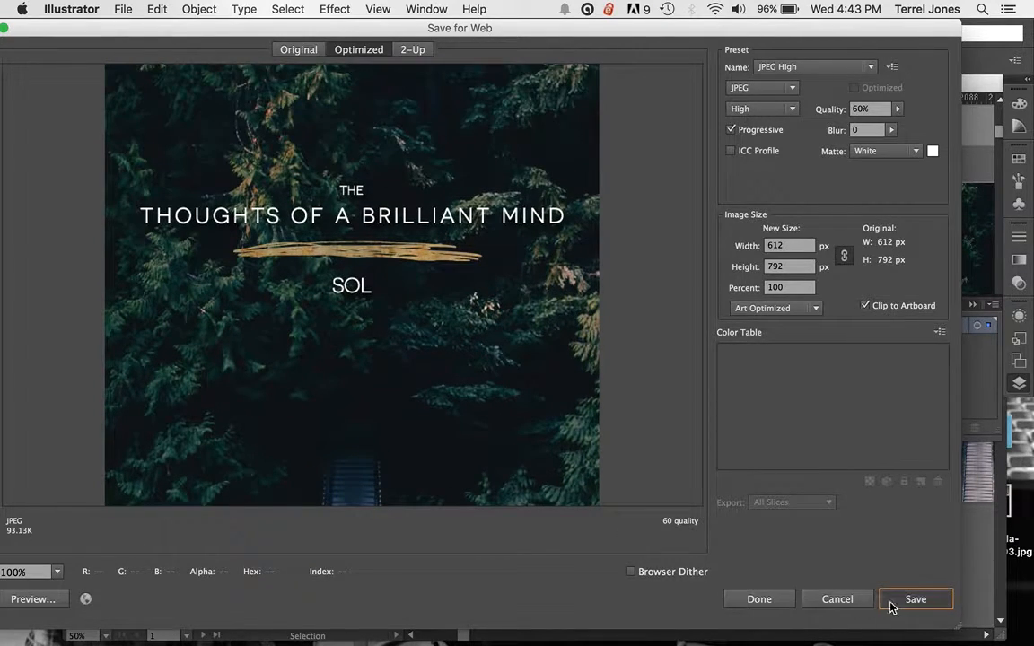
pyautogui.click(916, 600)
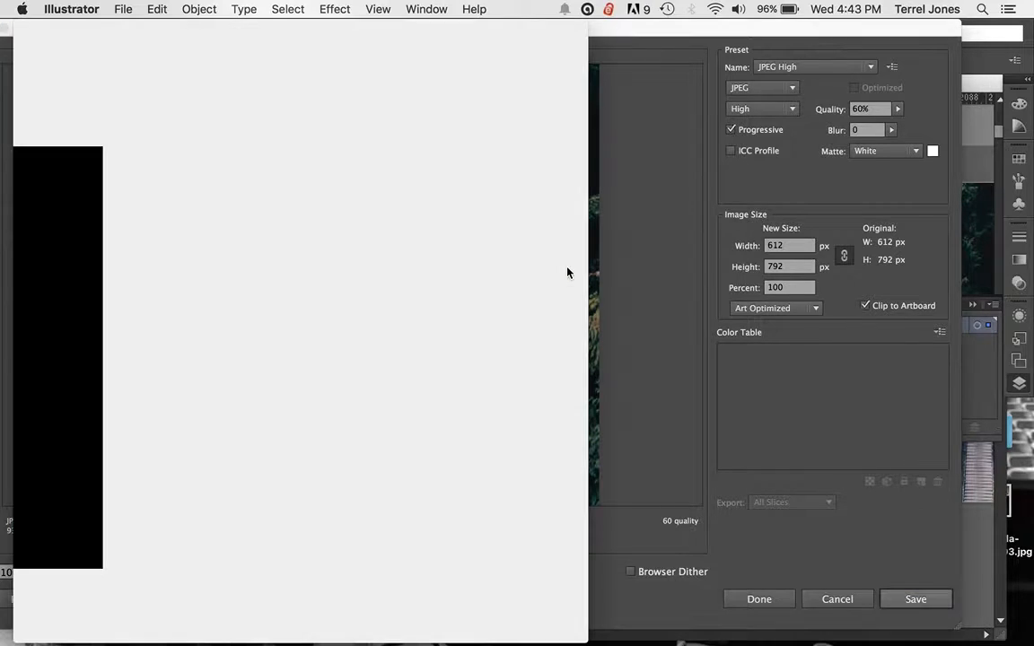
pyautogui.click(915, 599)
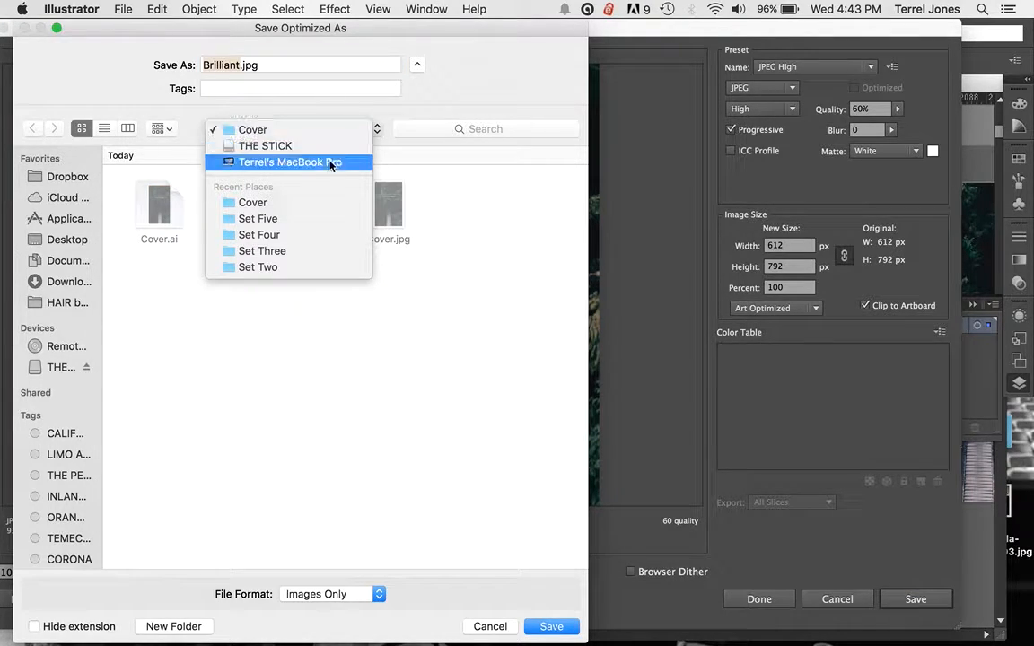
pyautogui.click(258, 266)
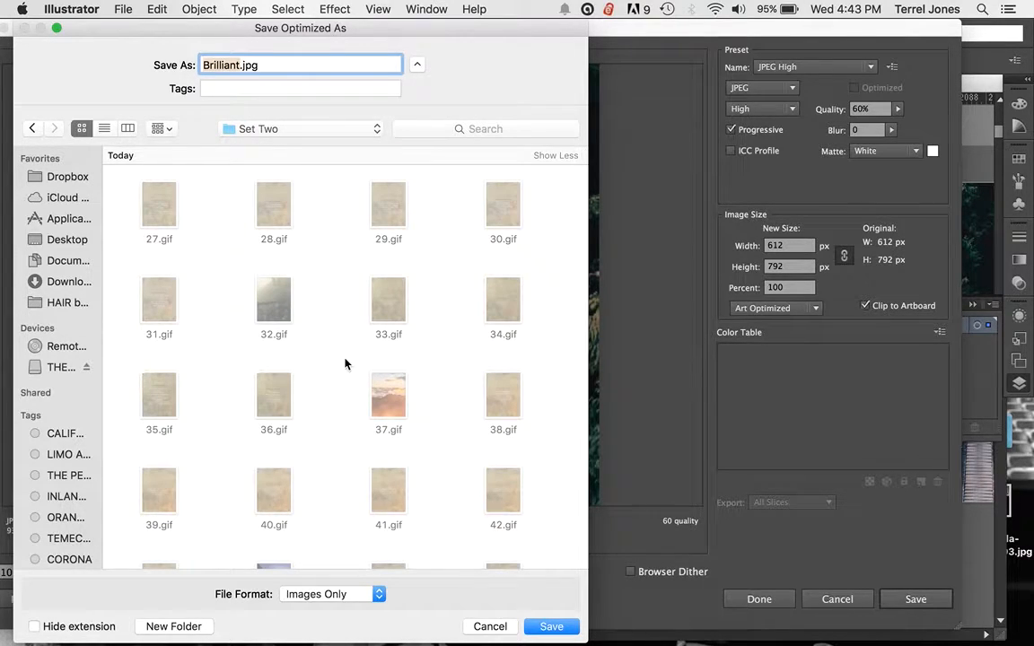
pyautogui.scroll(-3)
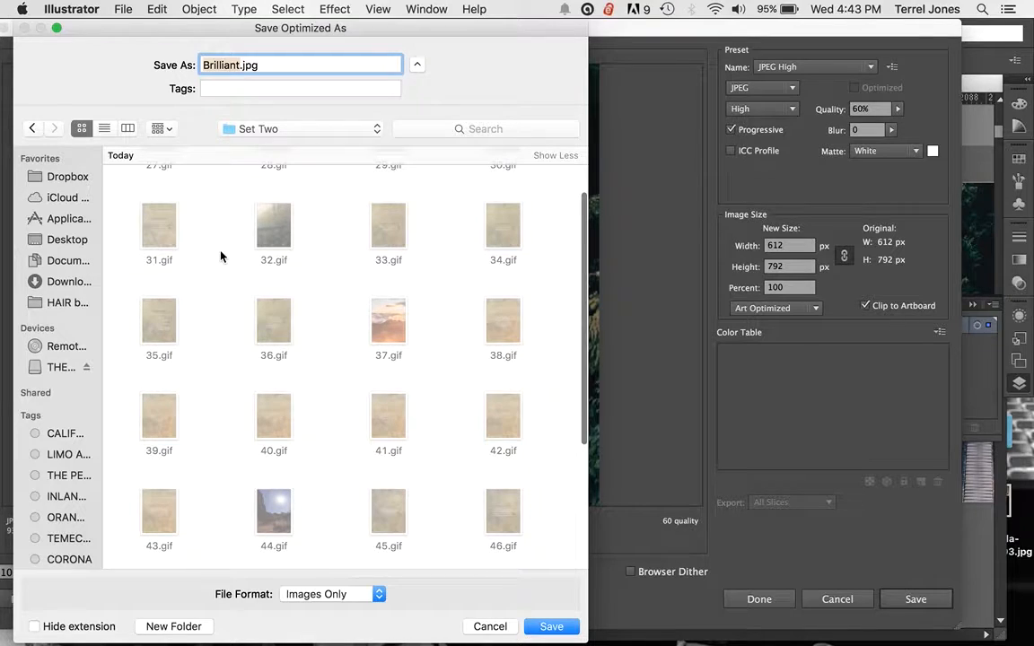
pyautogui.scroll(-3)
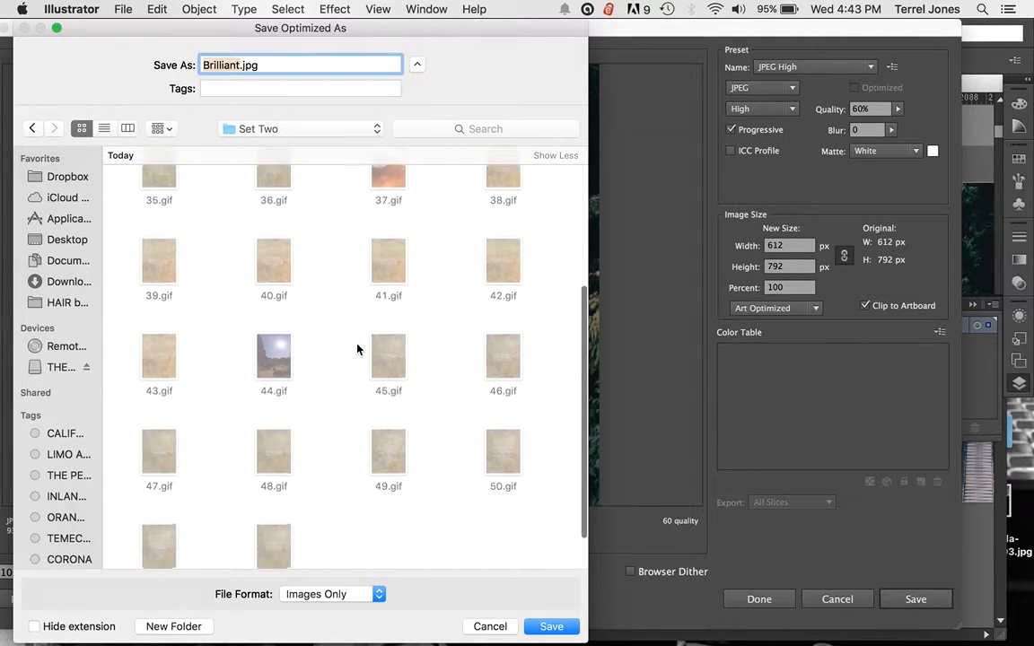
pyautogui.scroll(-3)
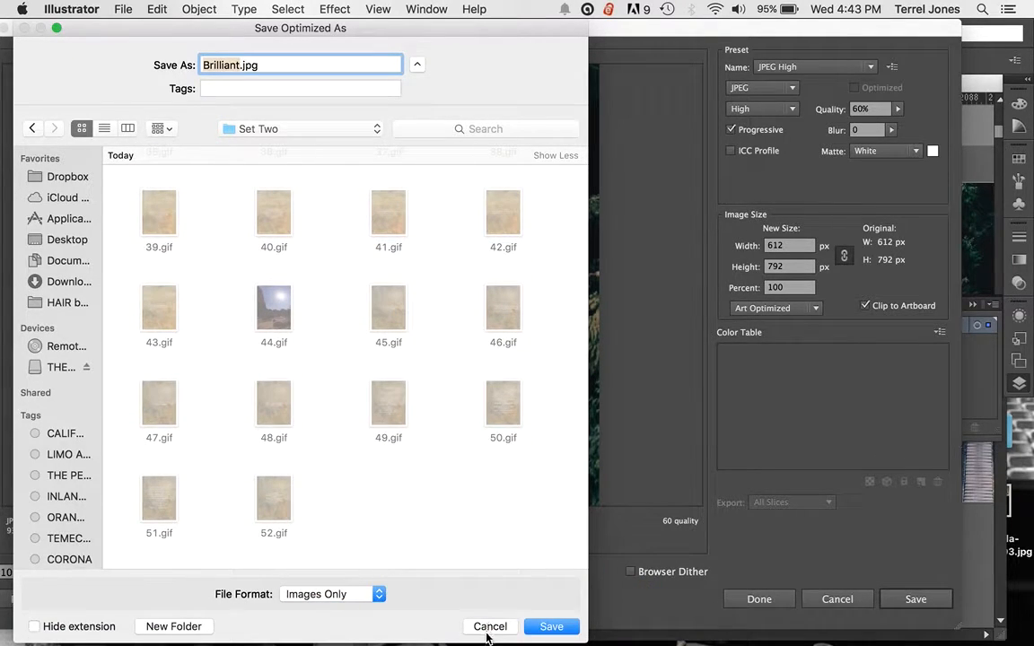
pyautogui.click(490, 626)
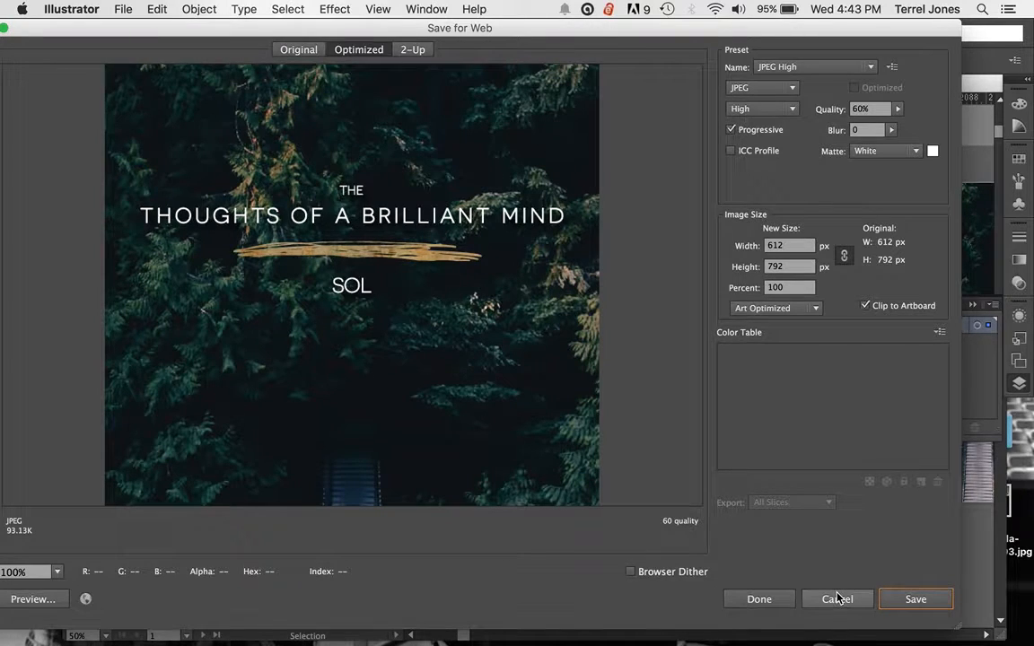
pyautogui.click(836, 599)
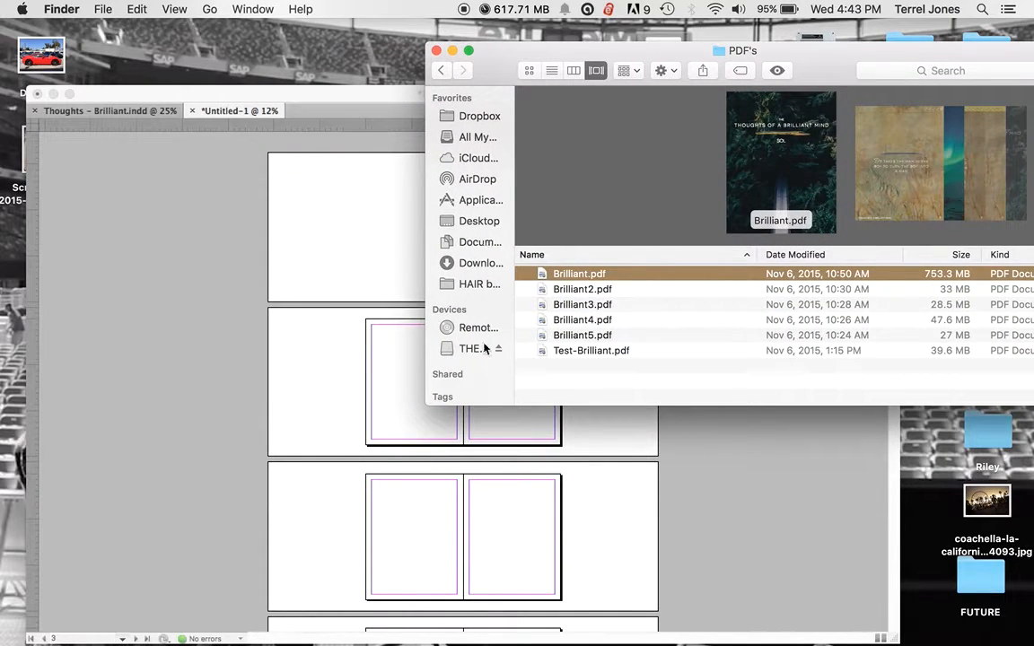
# Browse the external drive into the Book Images folder and select 1.gif, the cover
pyautogui.click(470, 349)
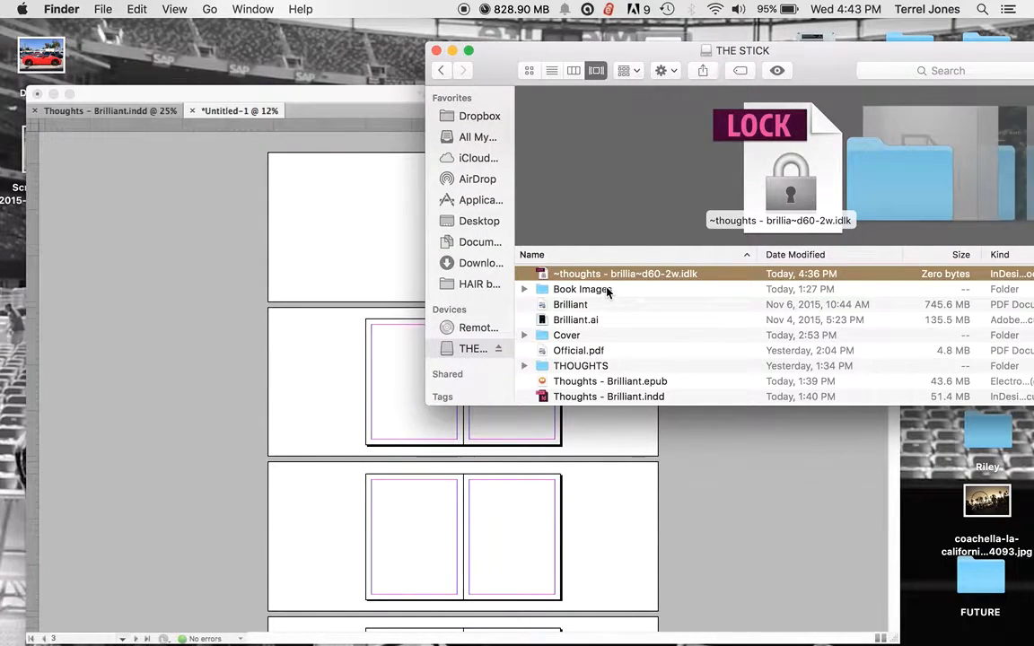
pyautogui.doubleClick(582, 289)
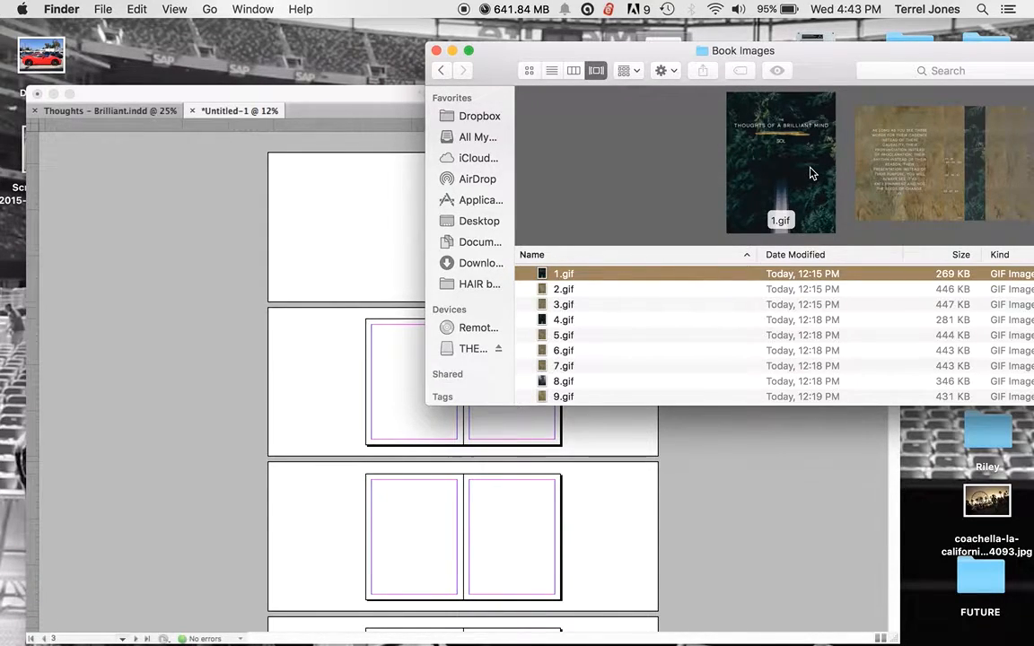
pyautogui.click(564, 305)
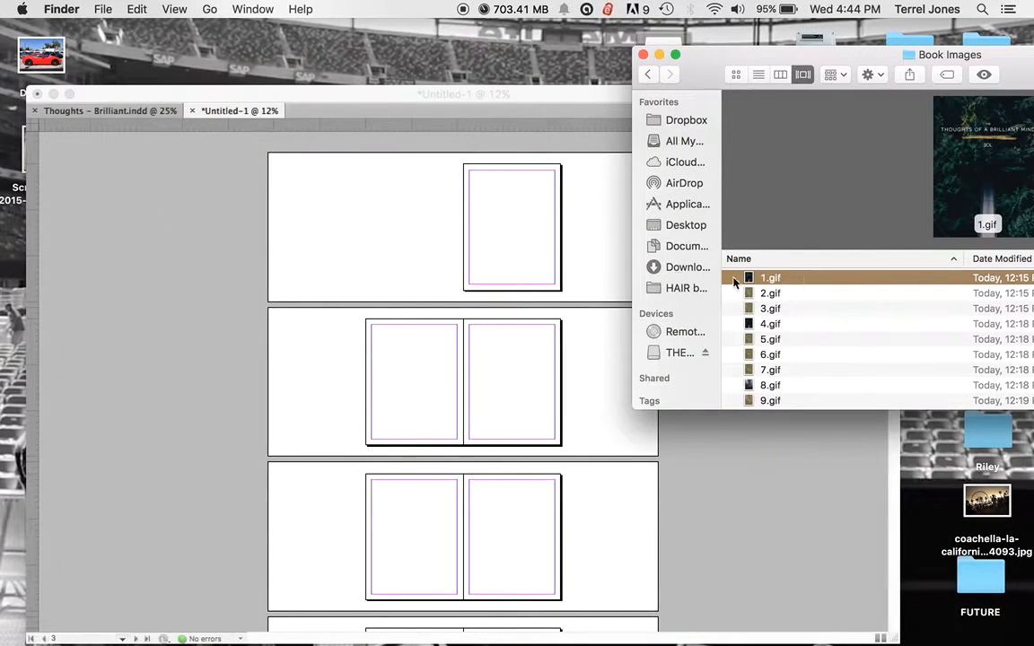
# Drag 1.gif from Finder so the forest cover fills page 1 of the untitled document
pyautogui.moveTo(770, 277); pyautogui.dragTo(474, 205)
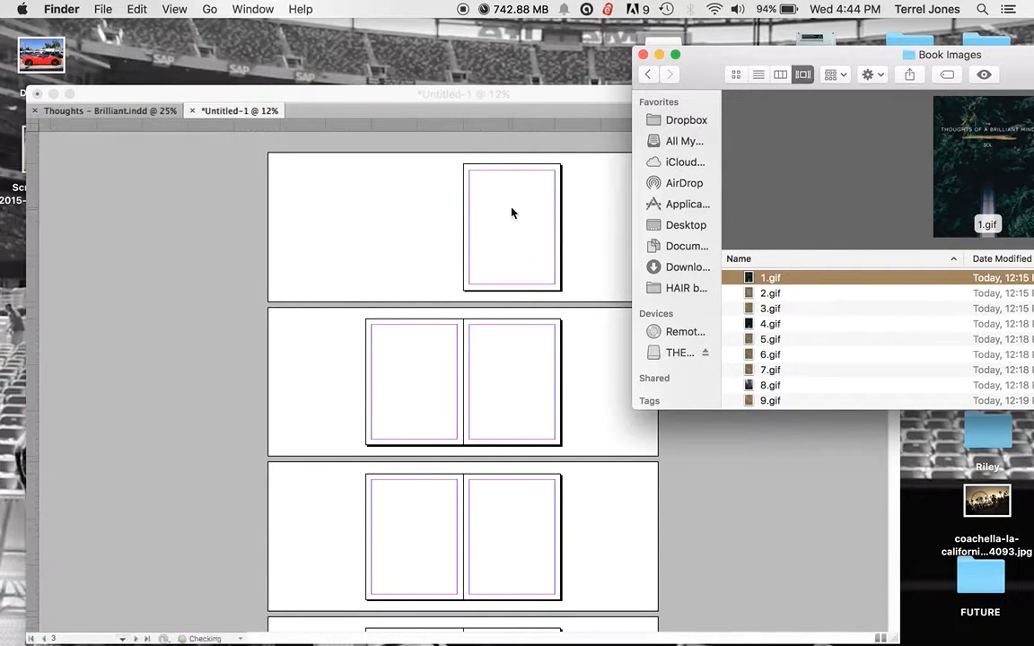
pyautogui.moveTo(608, 241)
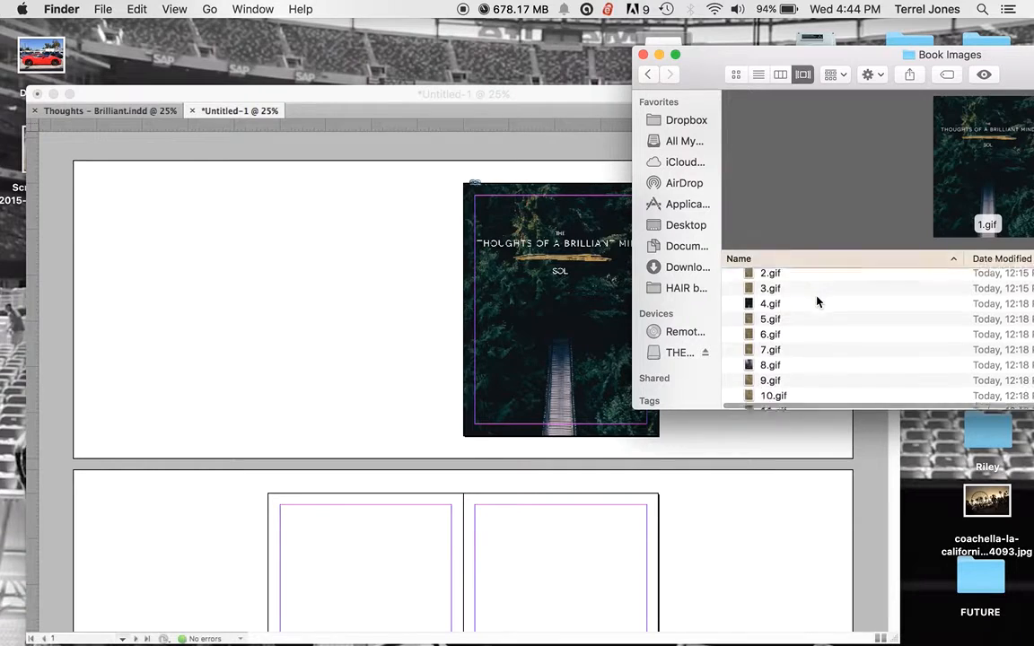
pyautogui.scroll(-3)
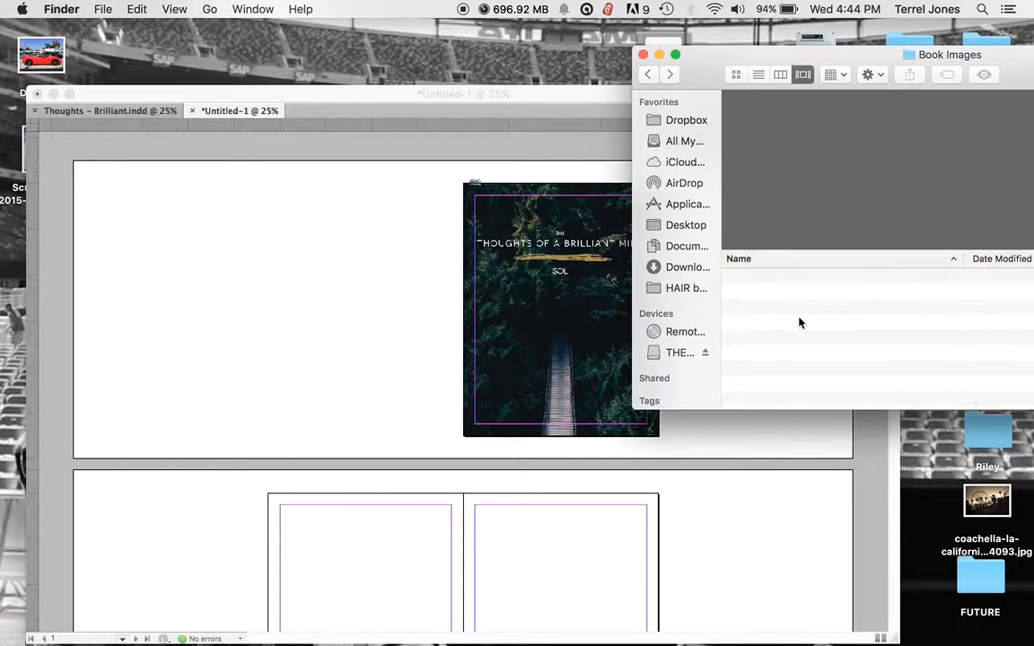
pyautogui.click(770, 294)
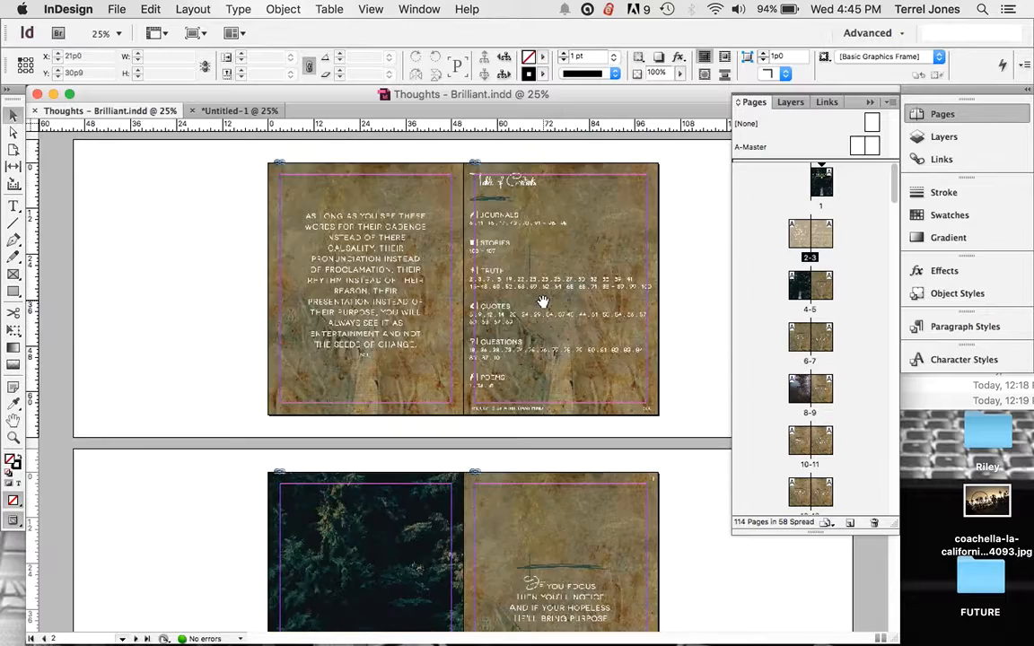
# Scroll the Thoughts - Brilliant.indd spreads down to the quote spread around page 26
pyautogui.scroll(-3)
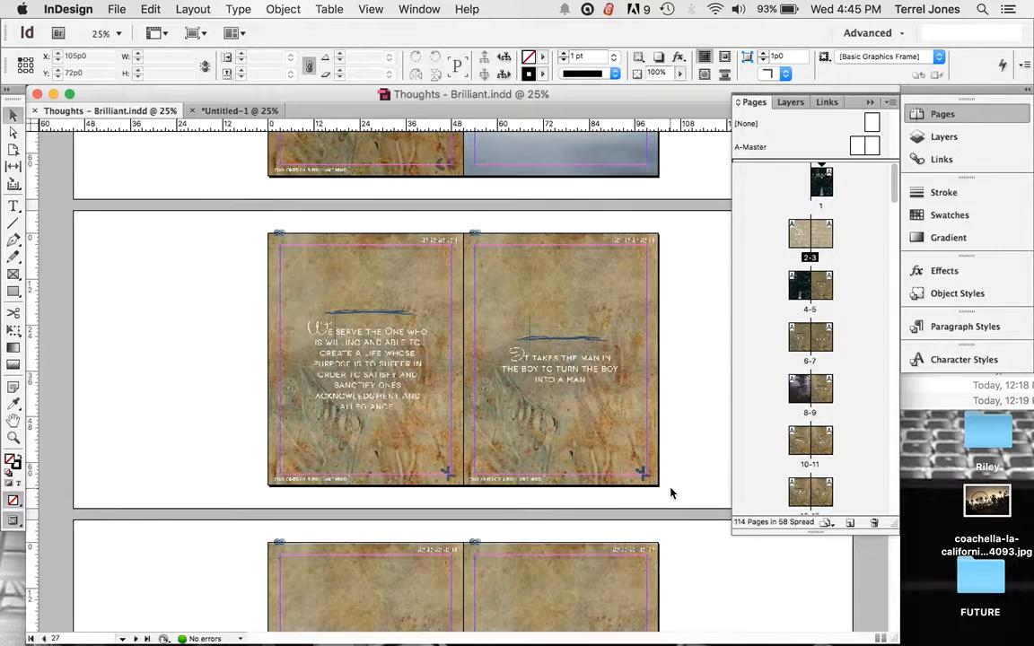
pyautogui.scroll(-3)
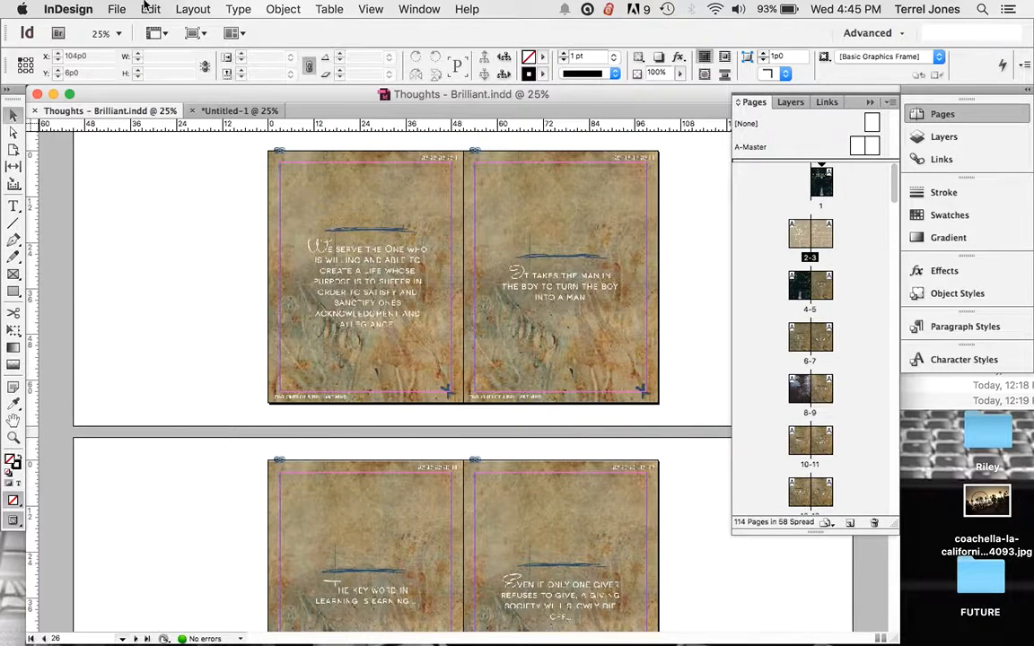
pyautogui.click(115, 9)
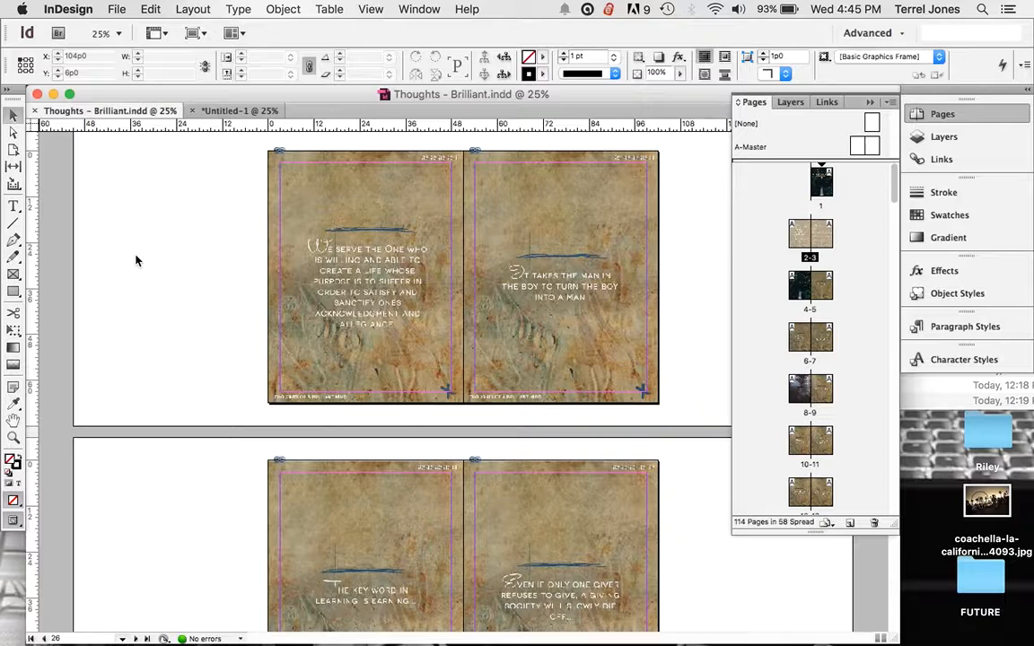
# Export the book as Thoughts - Brilliant.epub into Downloads and open it from the Dock stack
pyautogui.click(117, 9)
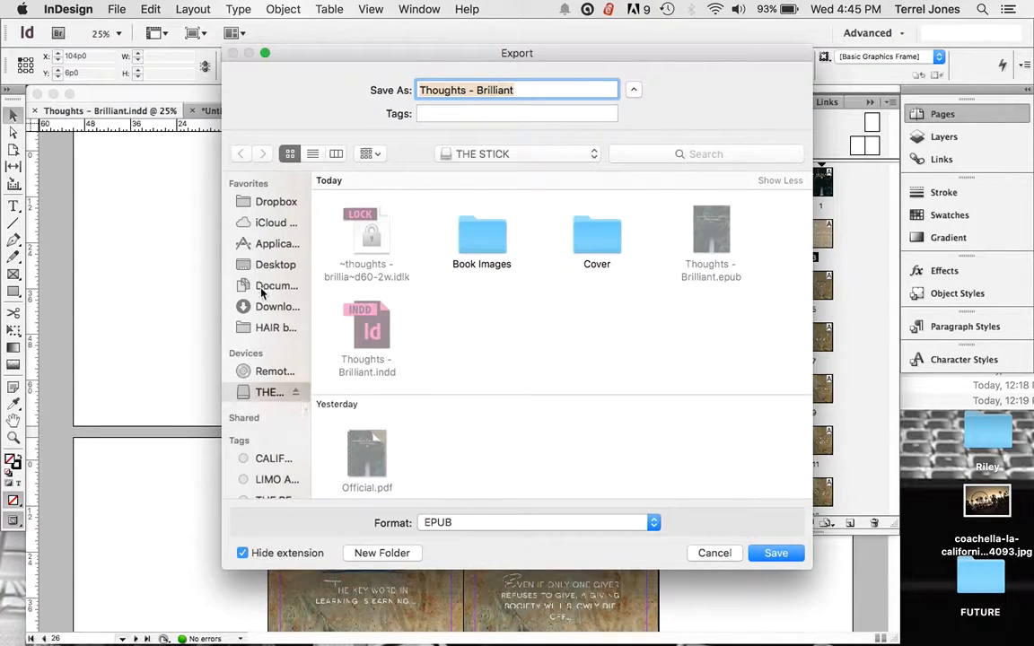
pyautogui.click(276, 305)
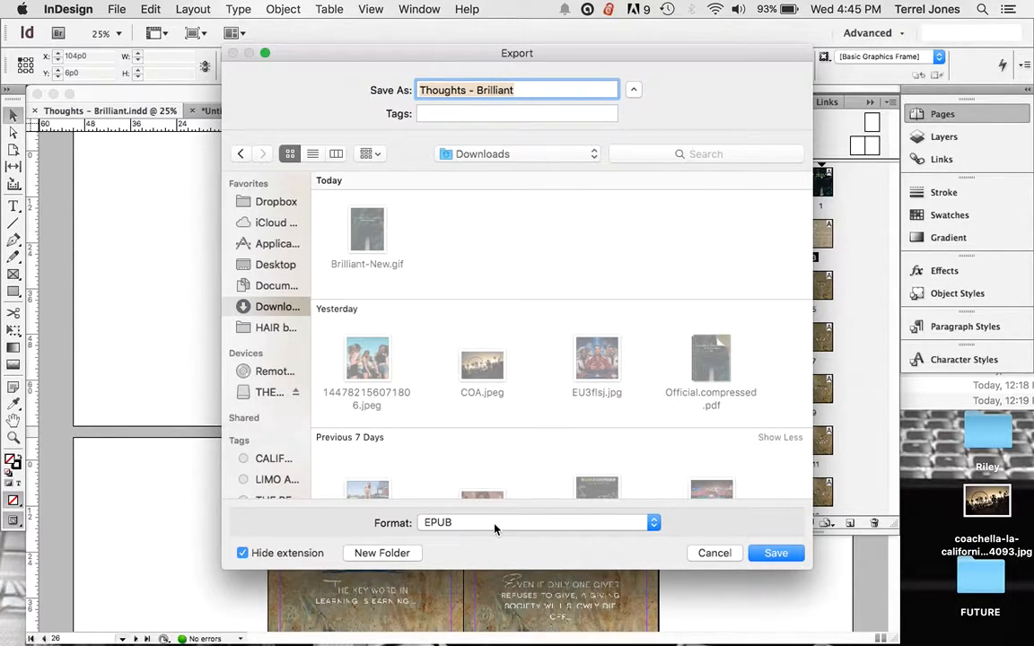
pyautogui.moveTo(728, 544)
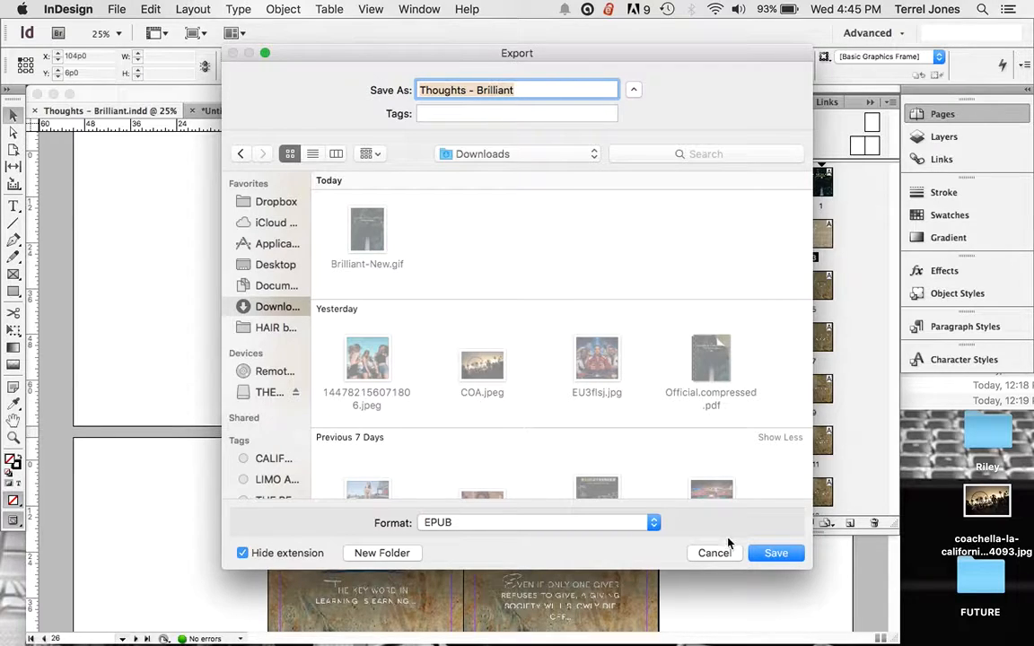
pyautogui.click(776, 553)
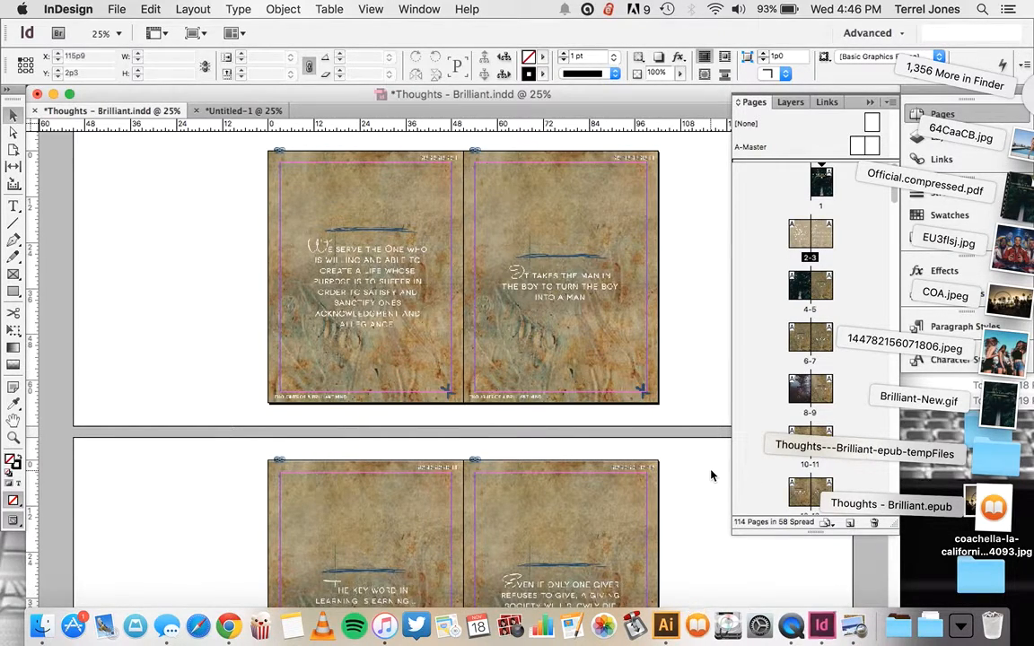
pyautogui.click(682, 589)
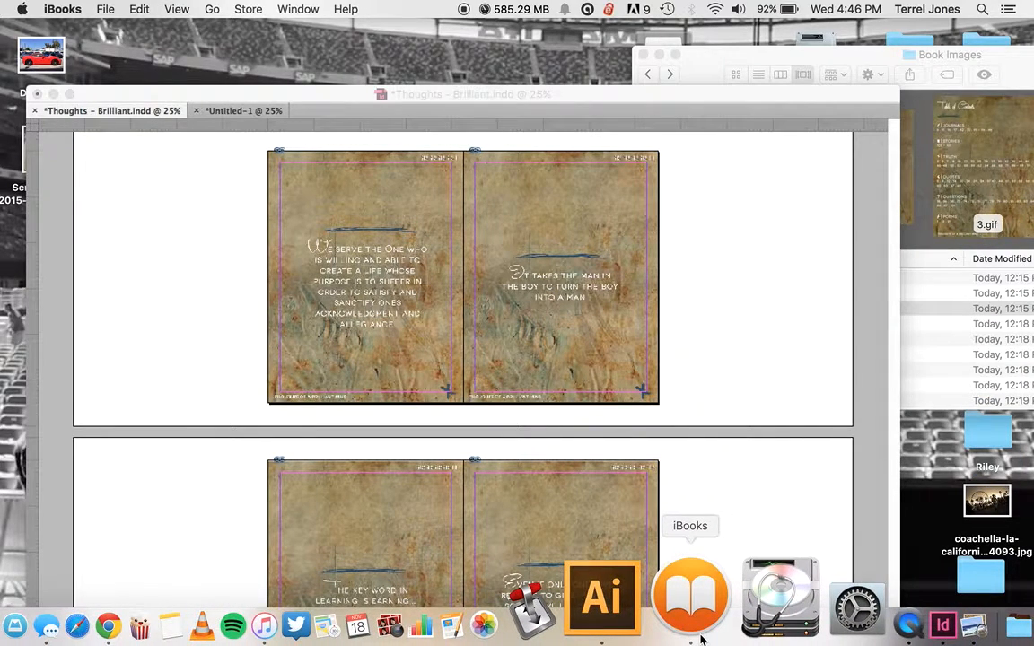
# Bring the EPUB to the front in iBooks, showing the forest cover beside the first quote page
pyautogui.click(689, 596)
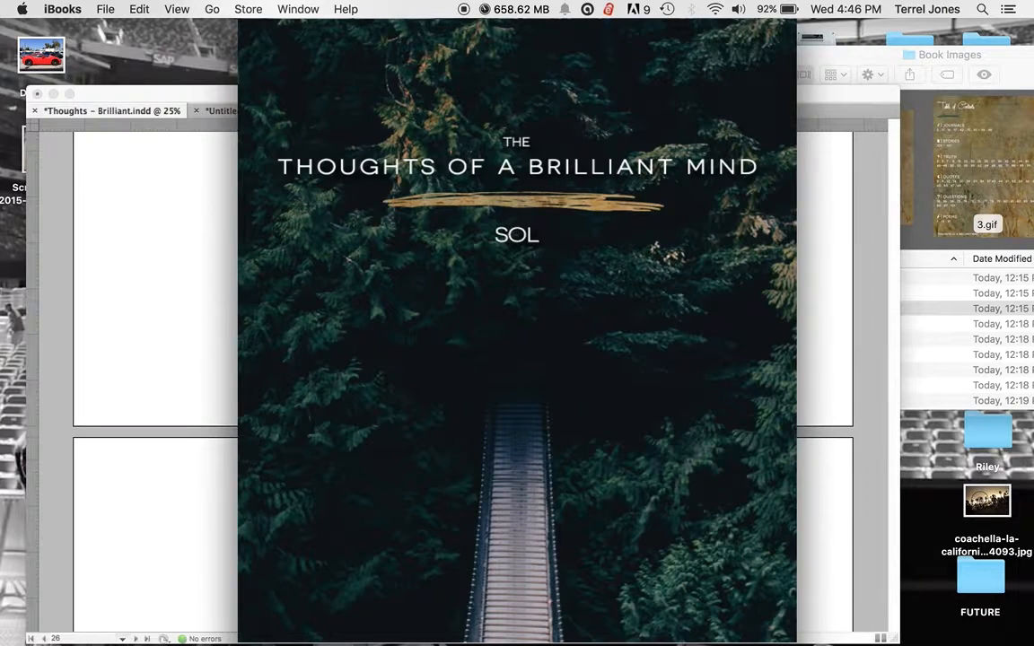
pyautogui.moveTo(599, 377)
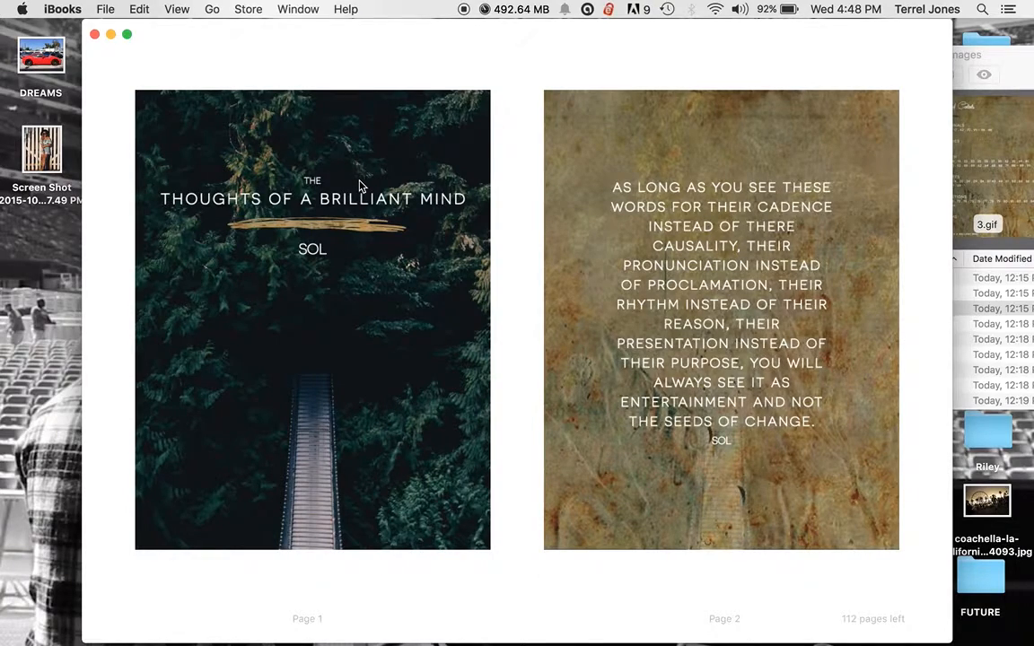
pyautogui.moveTo(475, 294)
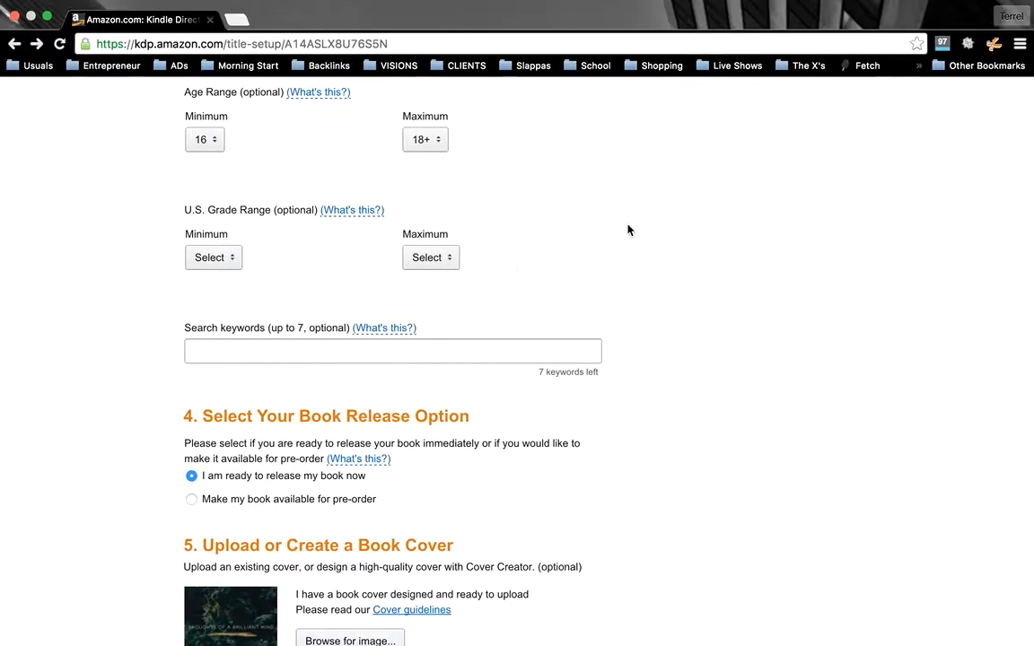
# Upload Thoughts - Brilliant.epub from Downloads as the KDP book file and reach Preview Your Book
pyautogui.scroll(-3)
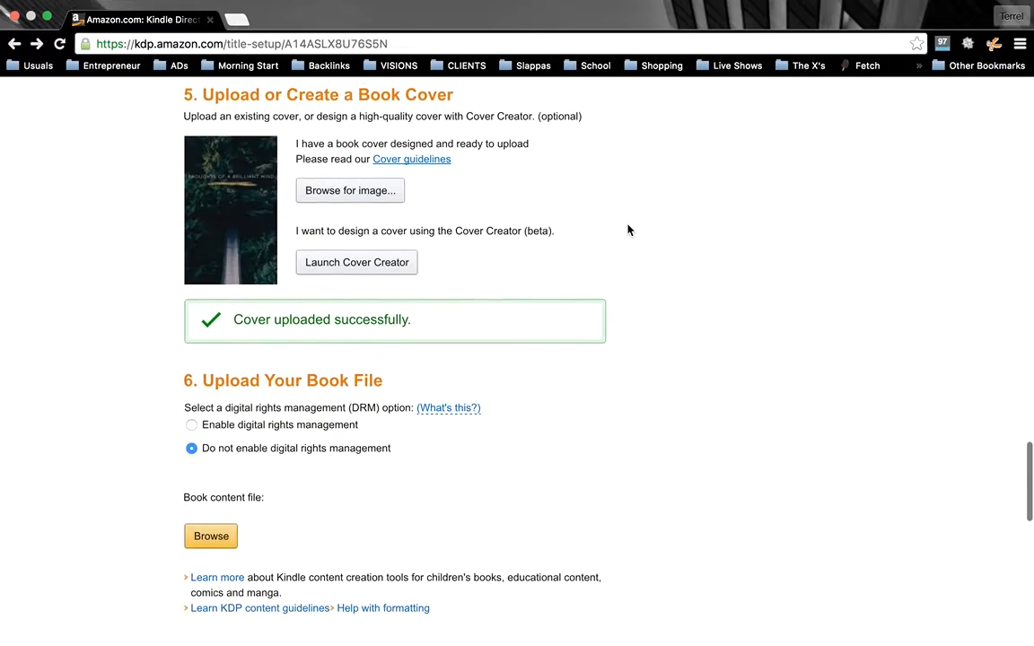
pyautogui.moveTo(330, 506)
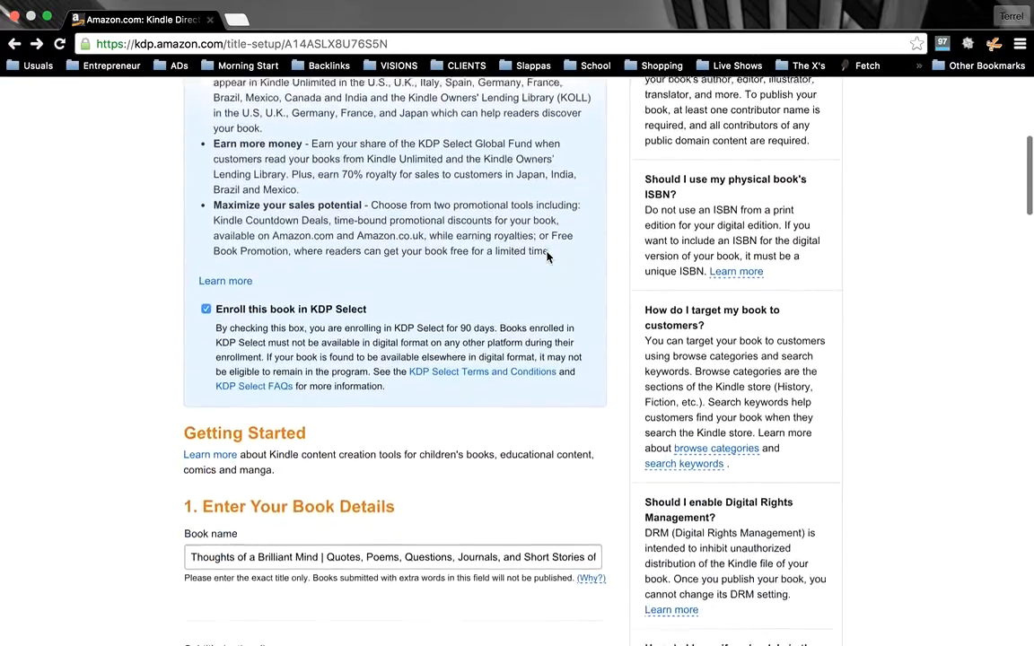
pyautogui.scroll(-3)
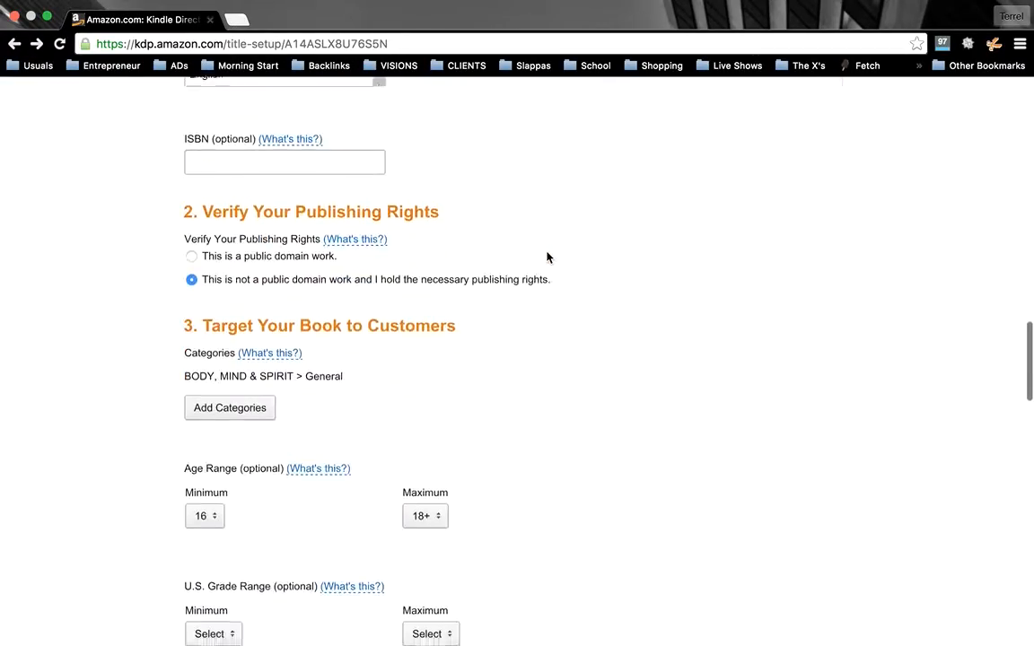
pyautogui.scroll(-3)
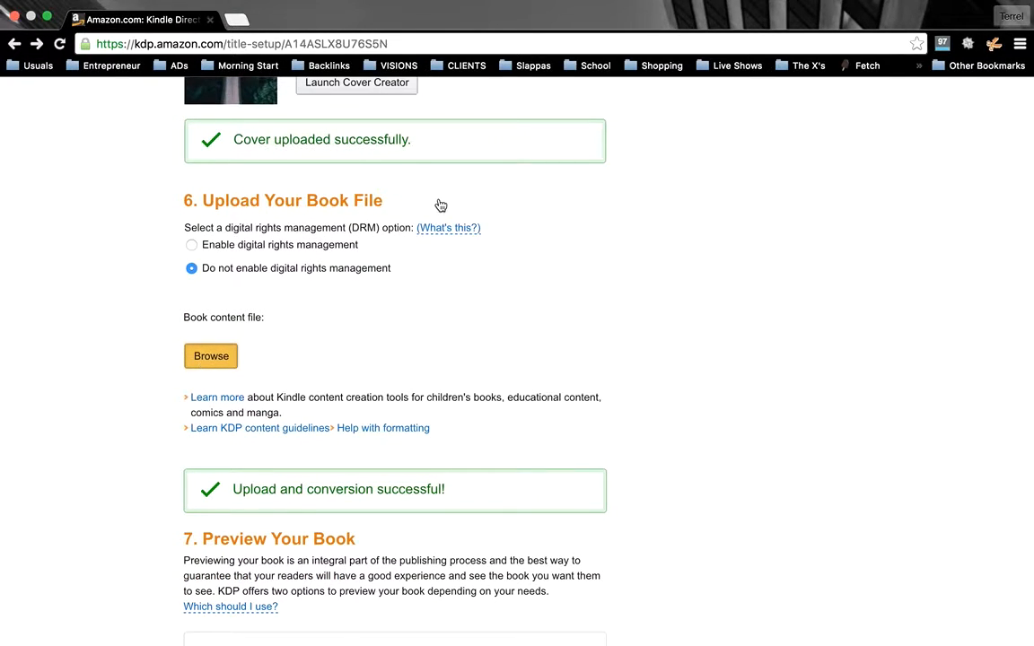
pyautogui.click(210, 356)
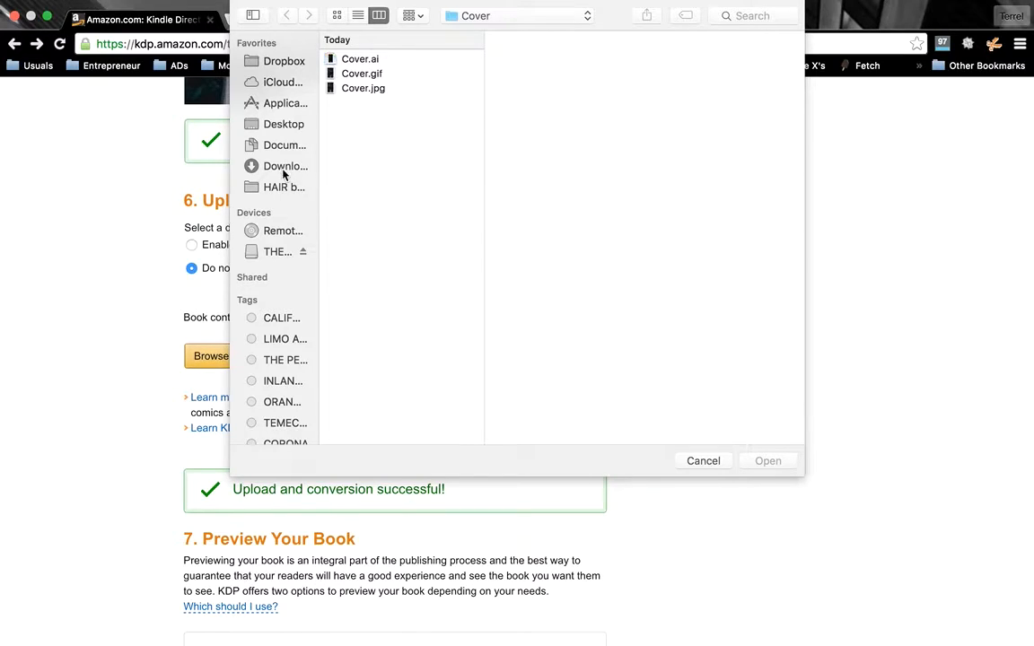
pyautogui.click(285, 165)
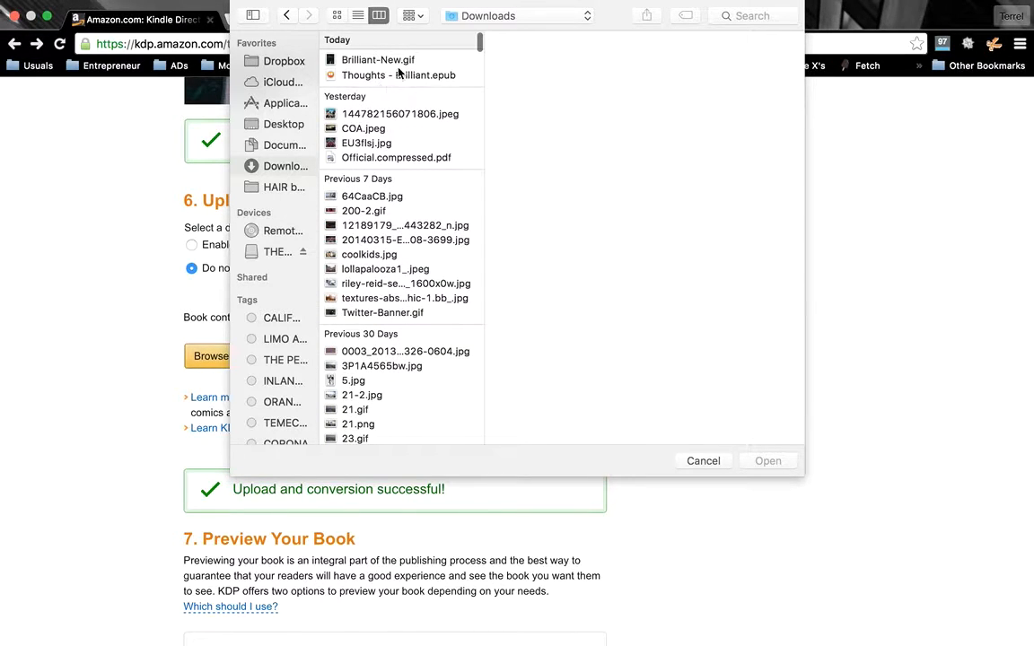
pyautogui.click(399, 76)
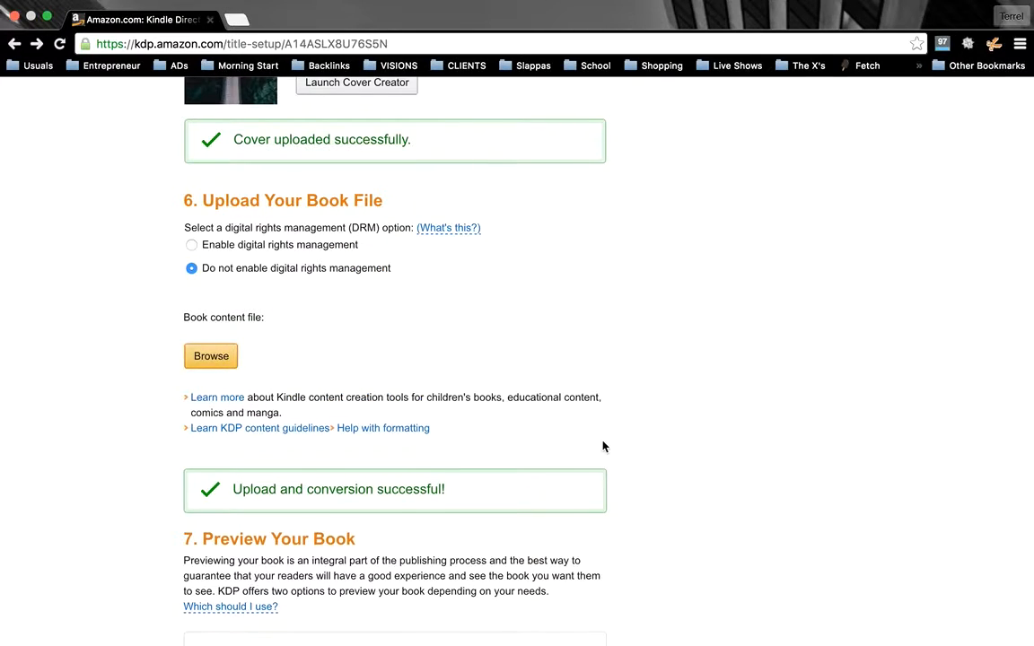
pyautogui.scroll(-3)
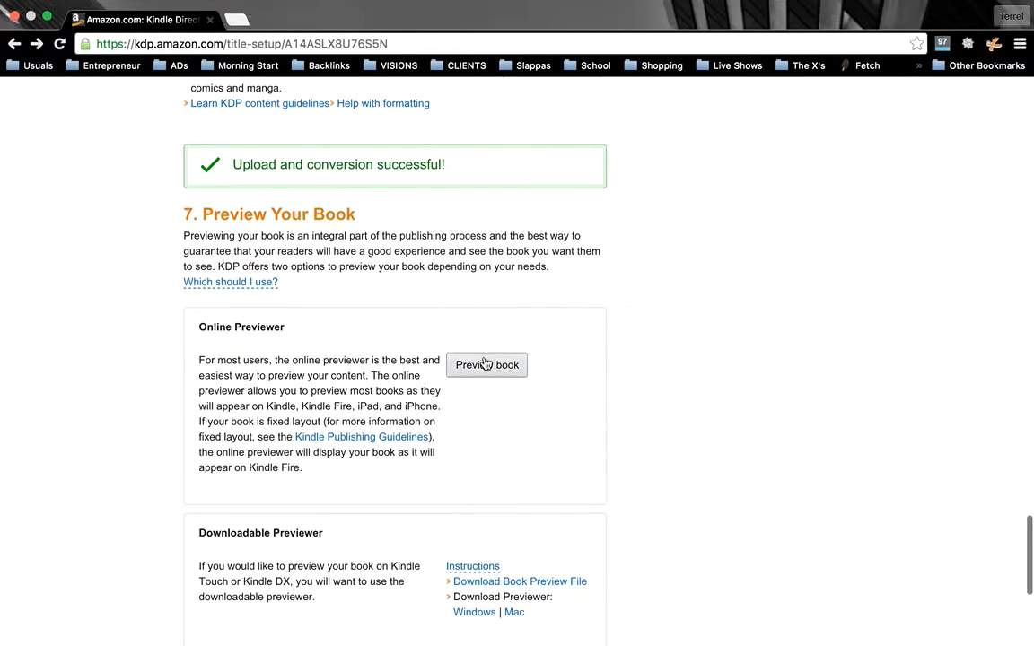
# Launch the online previewer and page the Fire HDX view through the contents and forest bridge photo
pyautogui.click(487, 365)
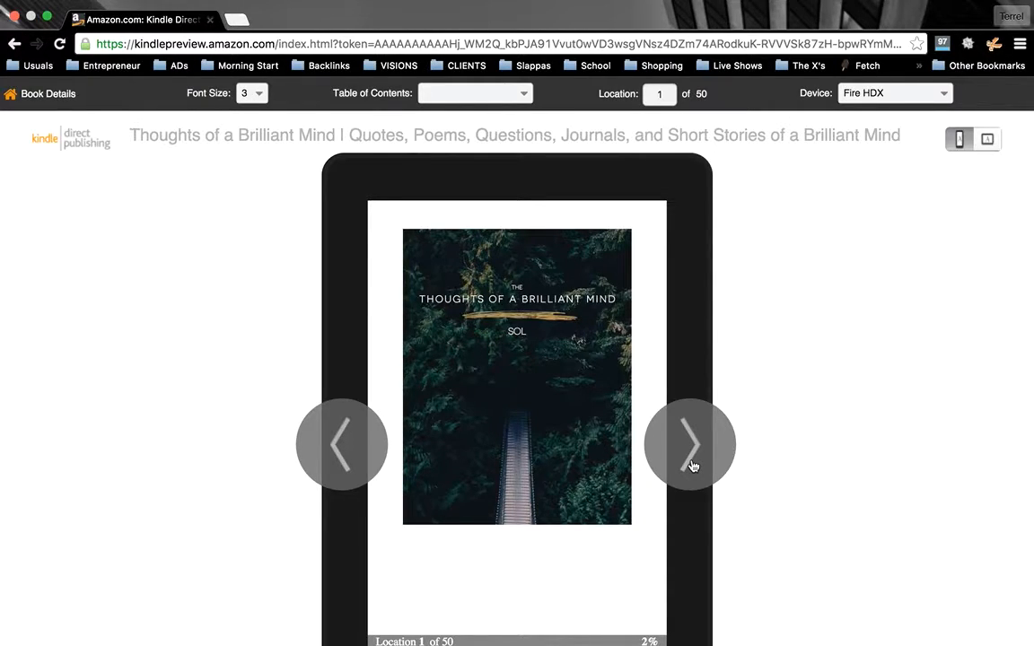
pyautogui.click(689, 445)
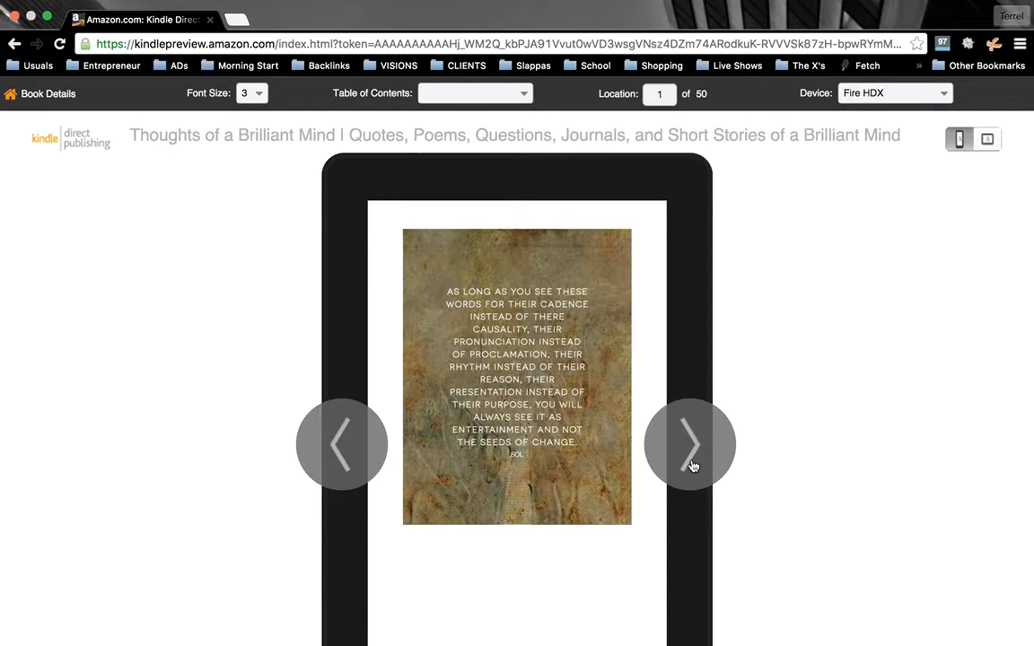
pyautogui.click(689, 445)
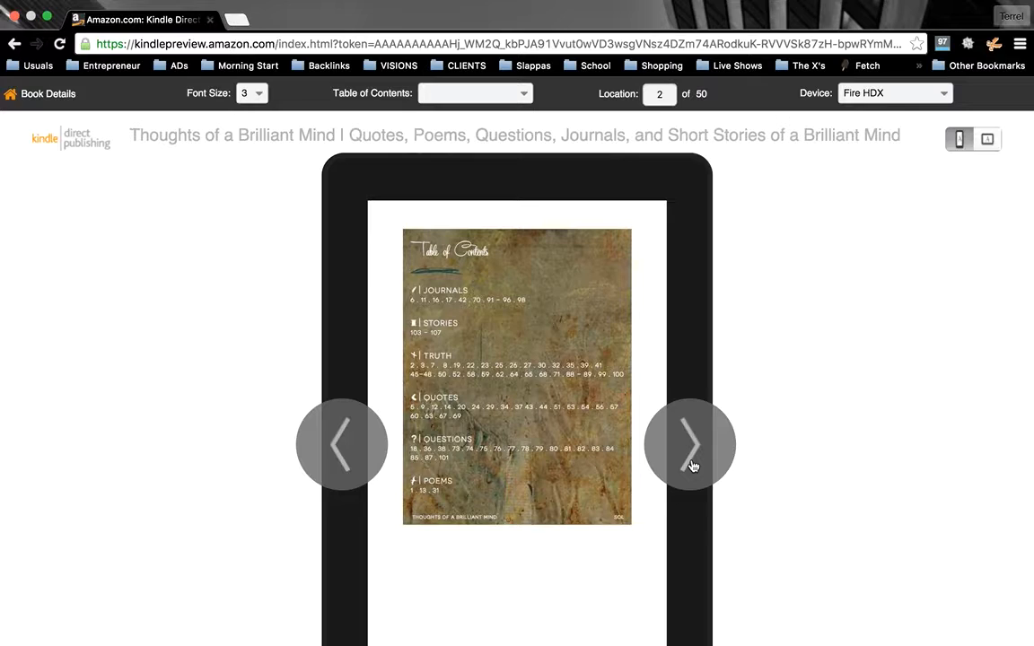
pyautogui.click(689, 443)
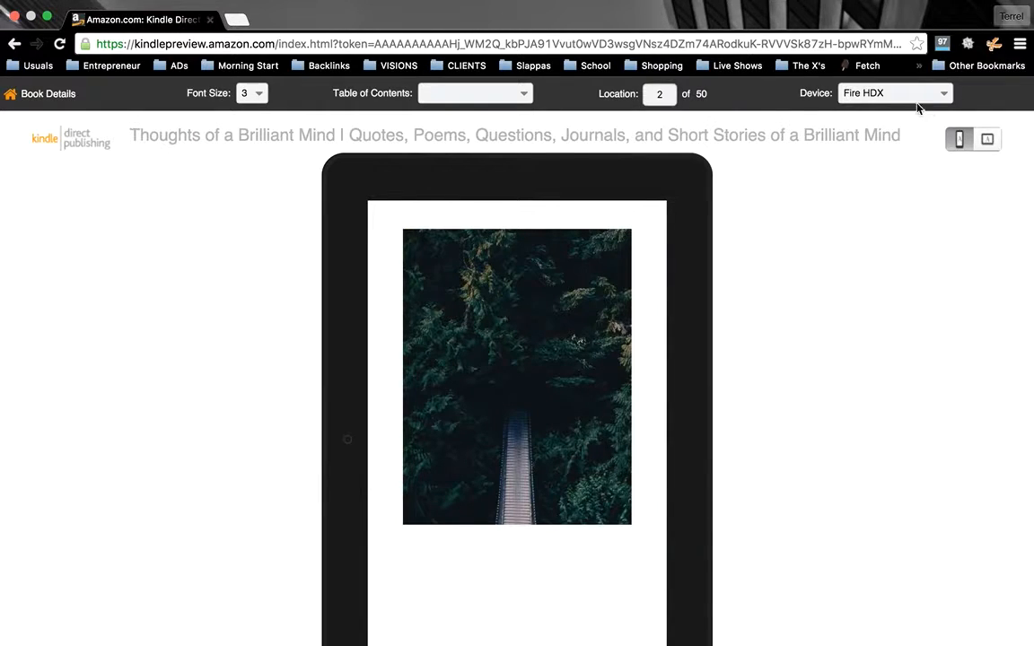
pyautogui.click(894, 93)
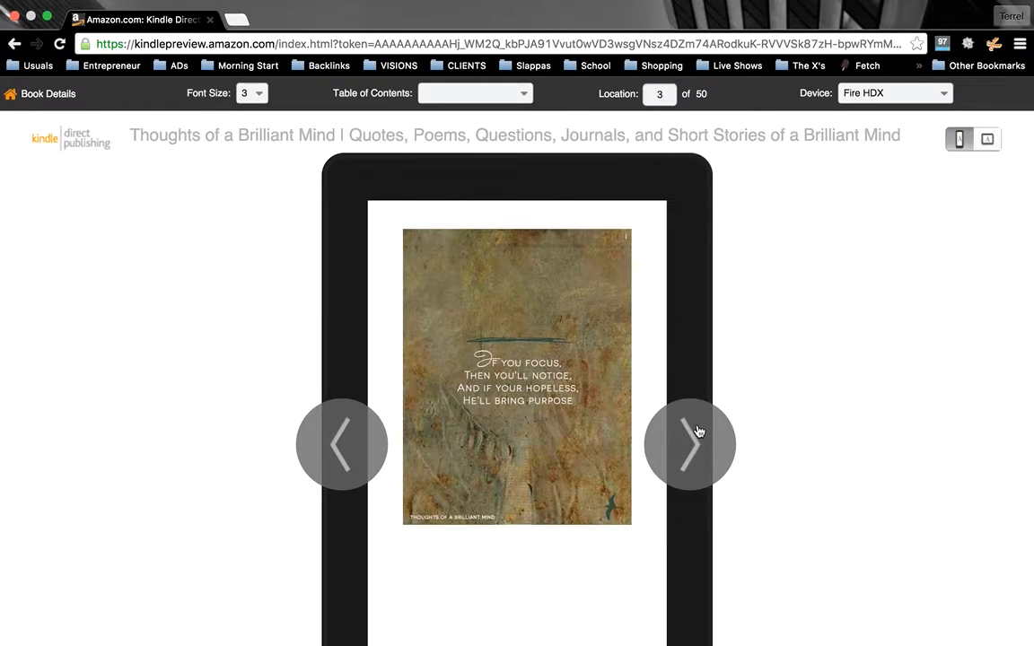
# Page on through the quote pages and misty forest photo to the saving-others page at location 4
pyautogui.click(689, 445)
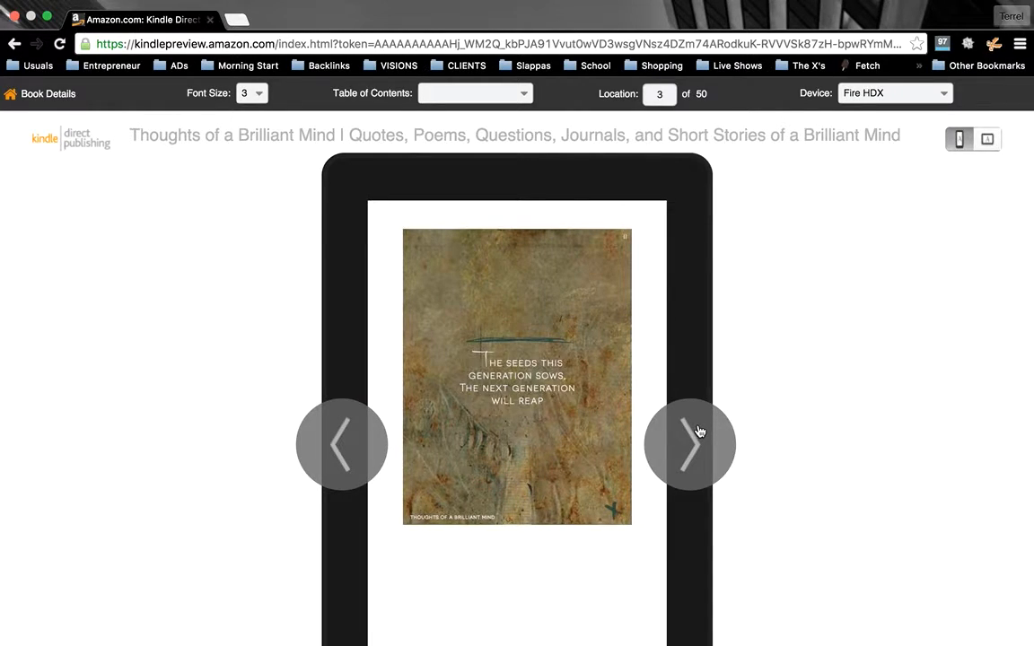
pyautogui.click(690, 445)
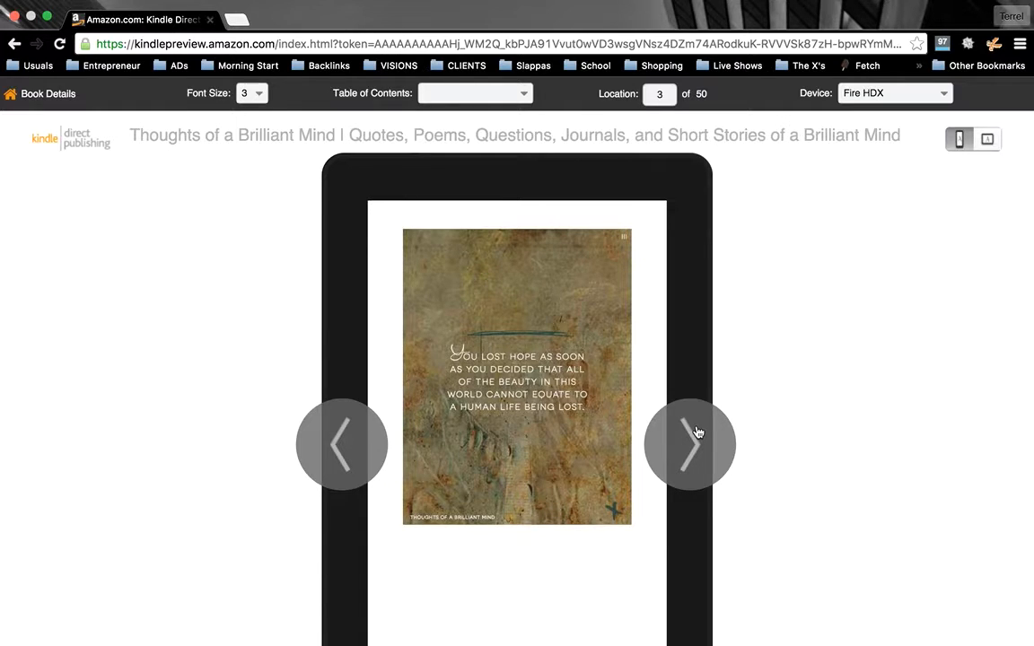
pyautogui.click(689, 445)
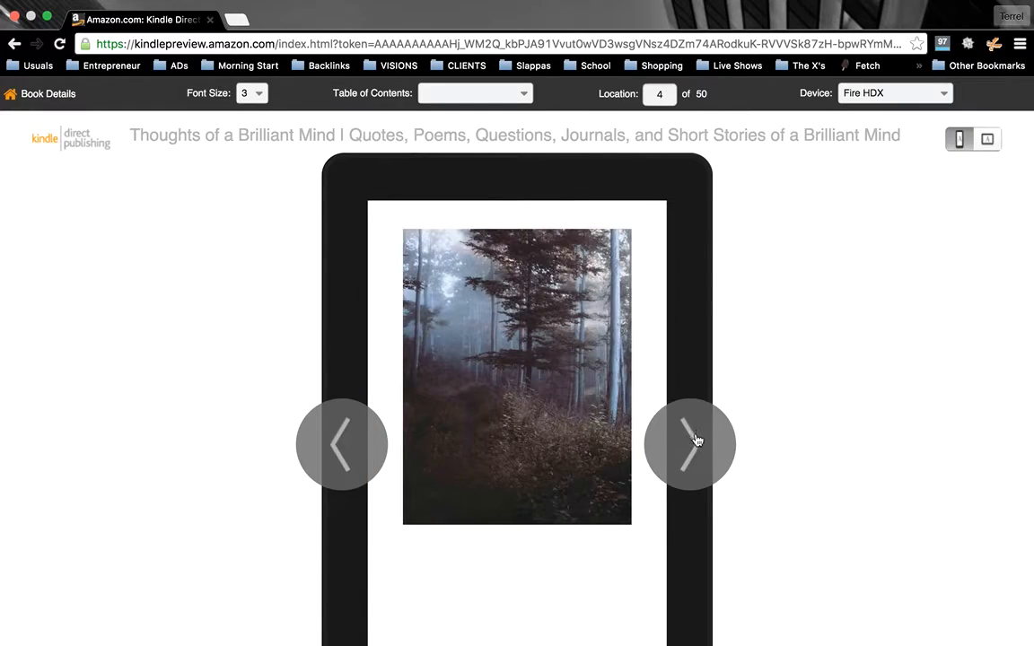
pyautogui.click(690, 444)
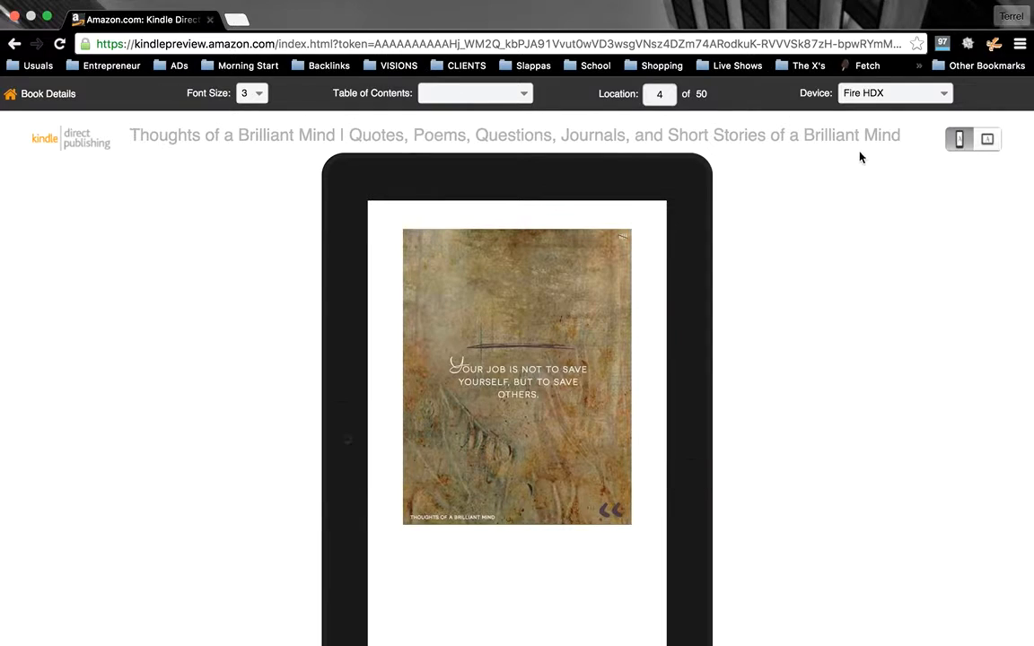
# Switch the preview device to Fire HDX 8.9, then to iPhone
pyautogui.click(894, 93)
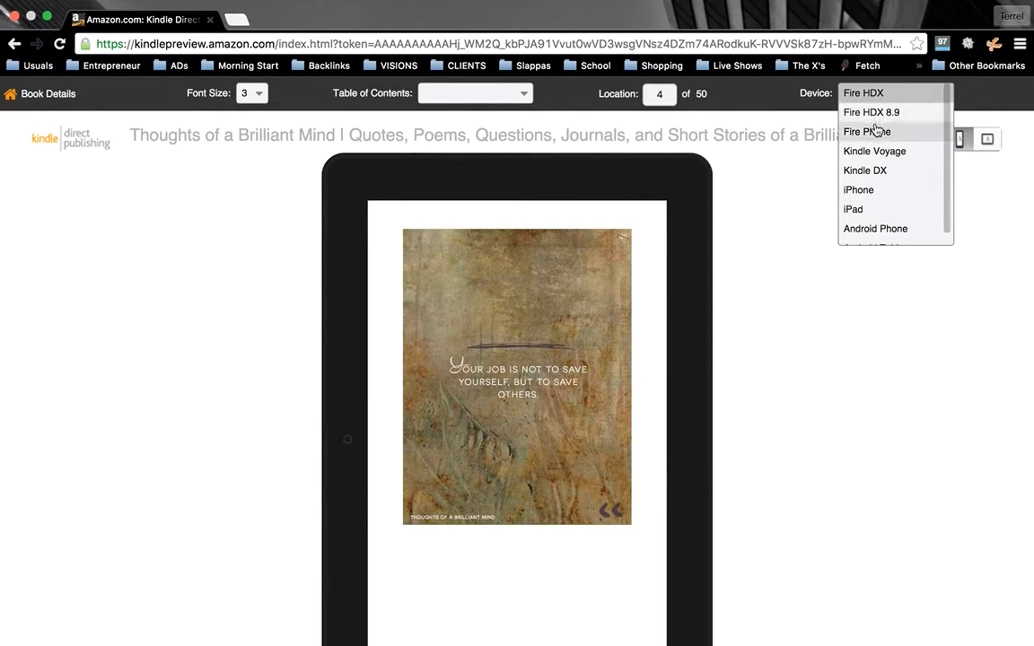
pyautogui.click(872, 111)
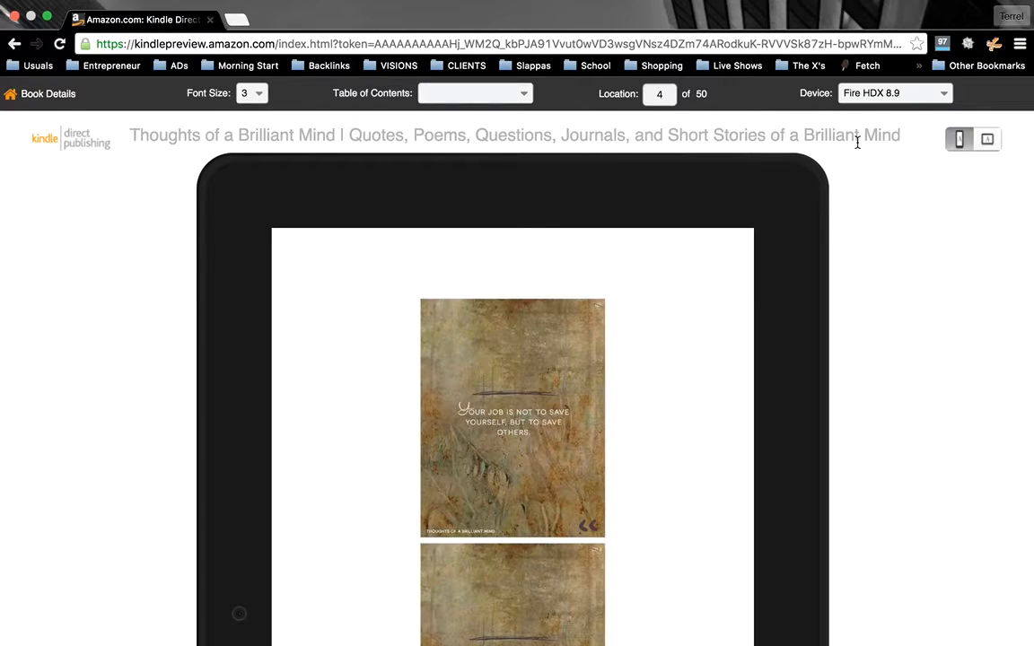
pyautogui.click(894, 93)
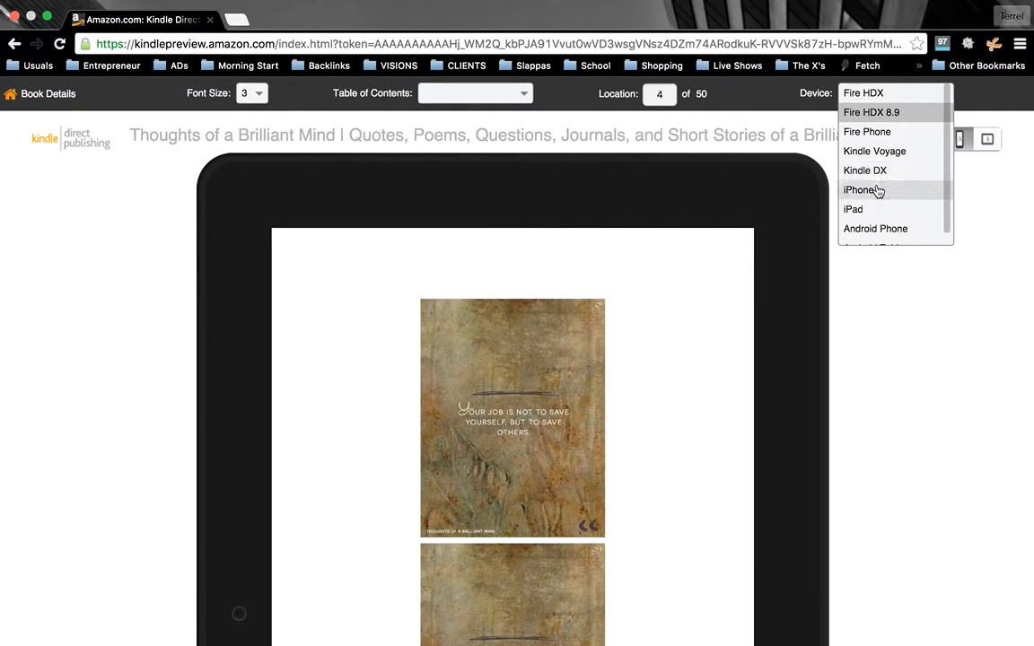
pyautogui.click(858, 191)
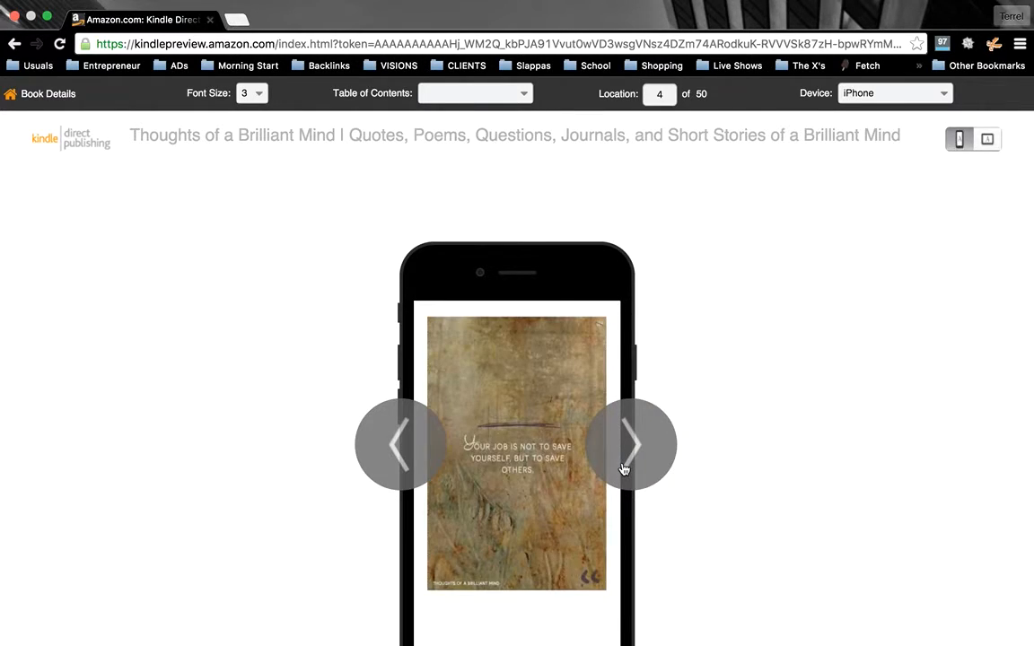
# Page the iPhone preview forward through the quote pages to the misty forest photo
pyautogui.click(632, 446)
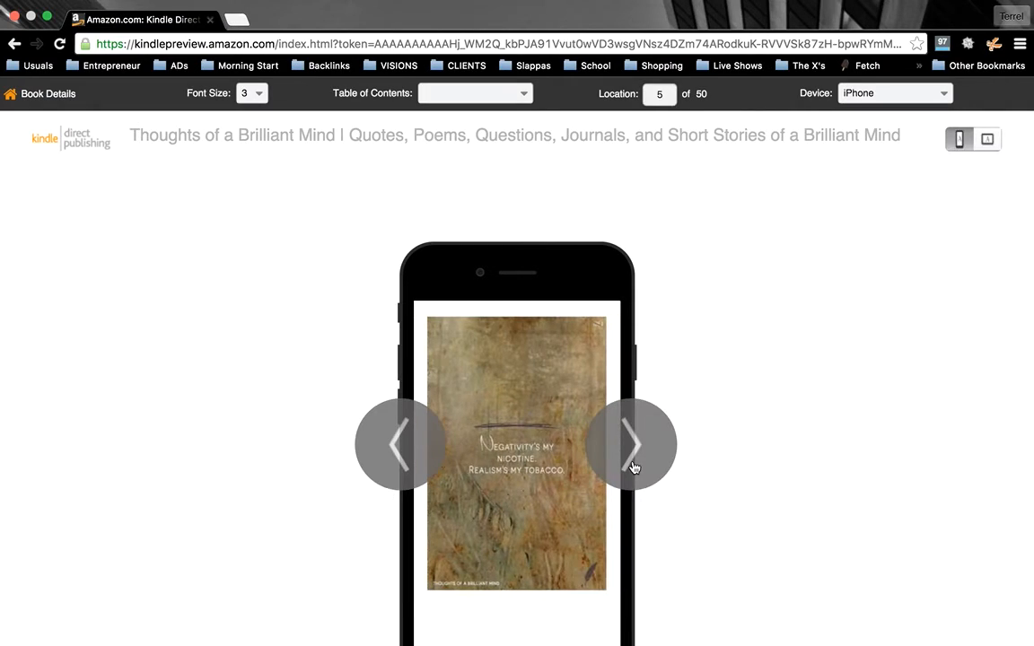
pyautogui.click(632, 444)
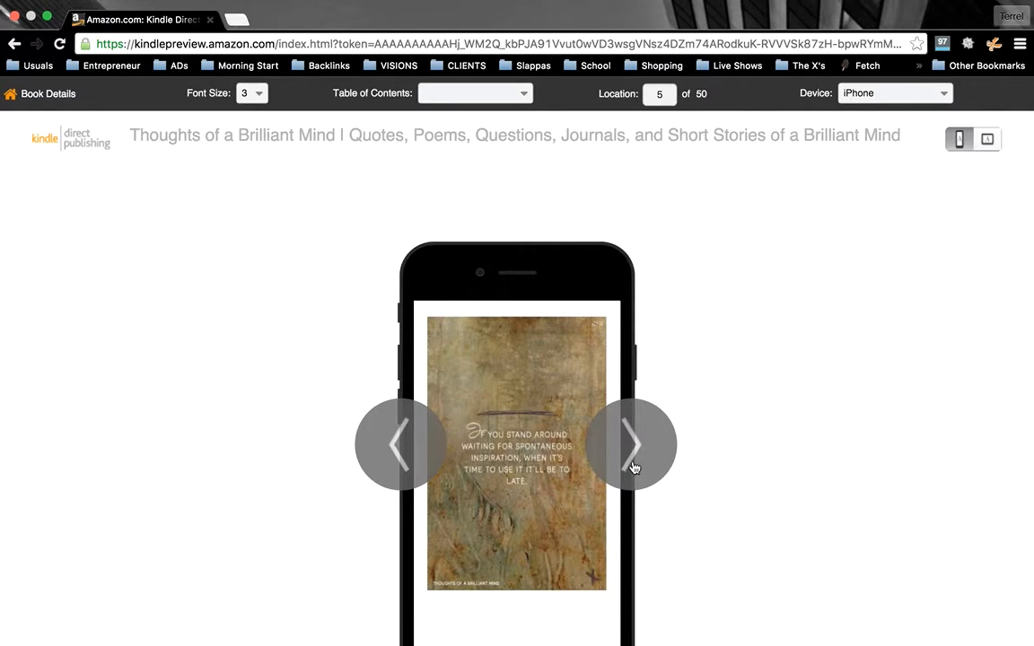
pyautogui.click(632, 443)
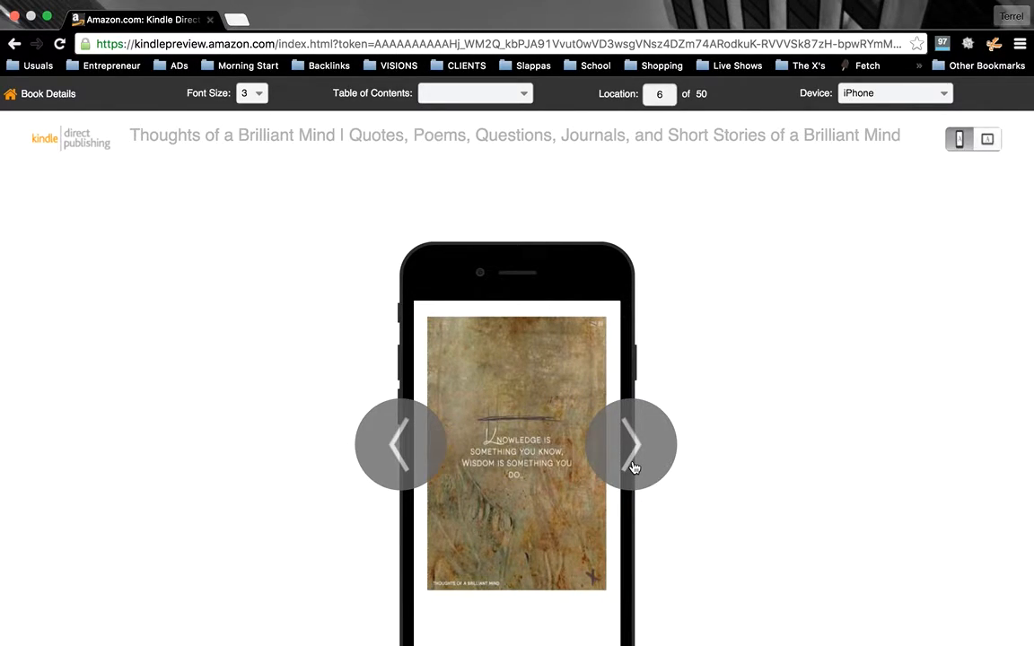
pyautogui.click(632, 445)
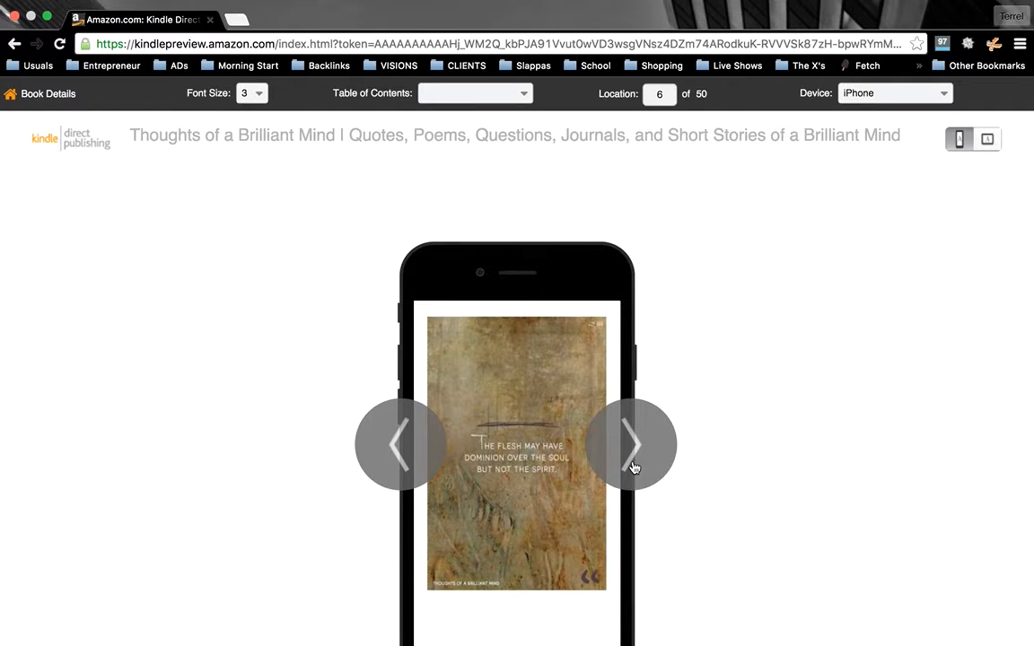
pyautogui.click(632, 443)
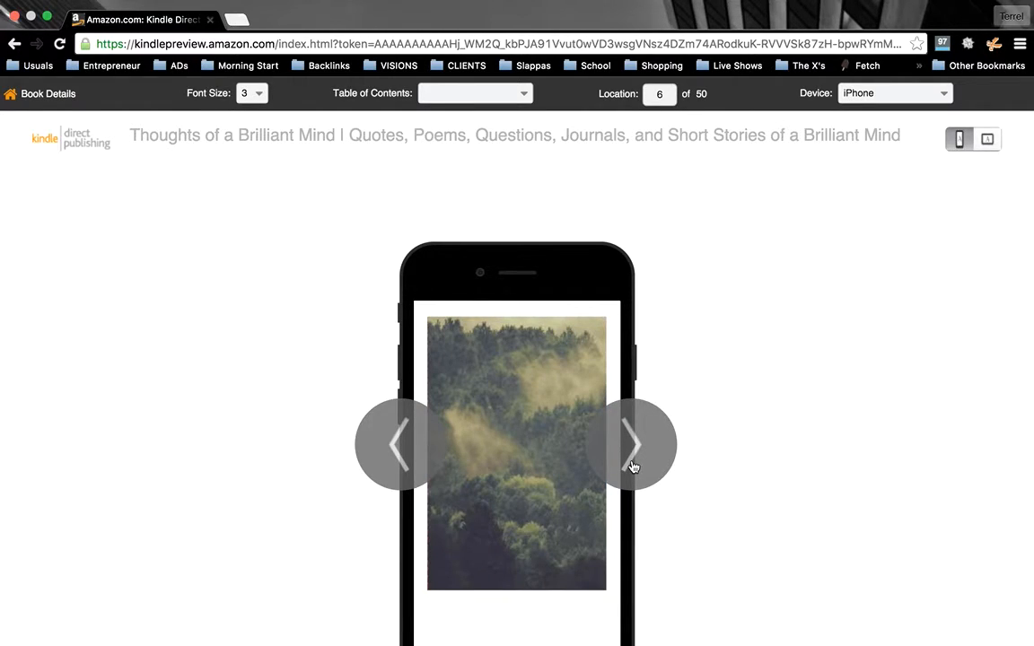
pyautogui.click(632, 444)
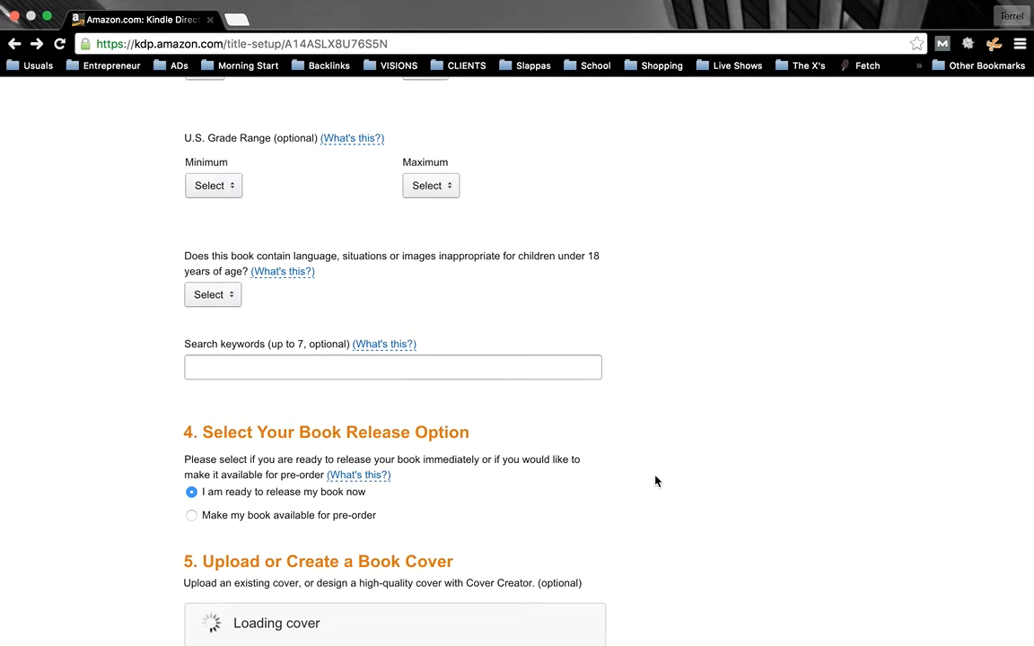
# Scroll past the successful upload and Save and Continue to Rights & Pricing
pyautogui.scroll(-3)
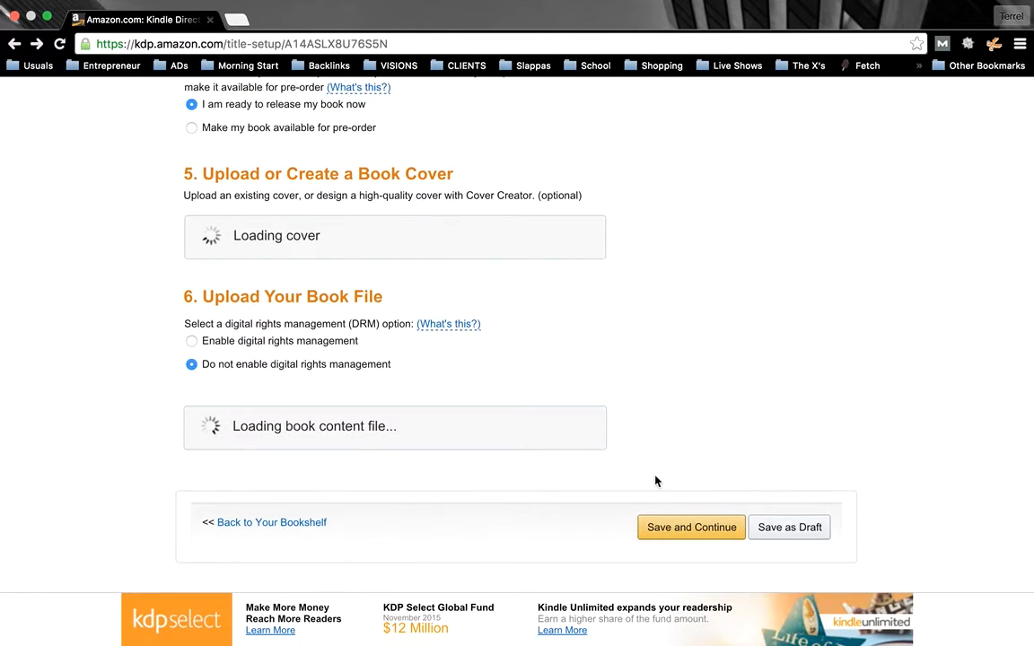
pyautogui.scroll(-3)
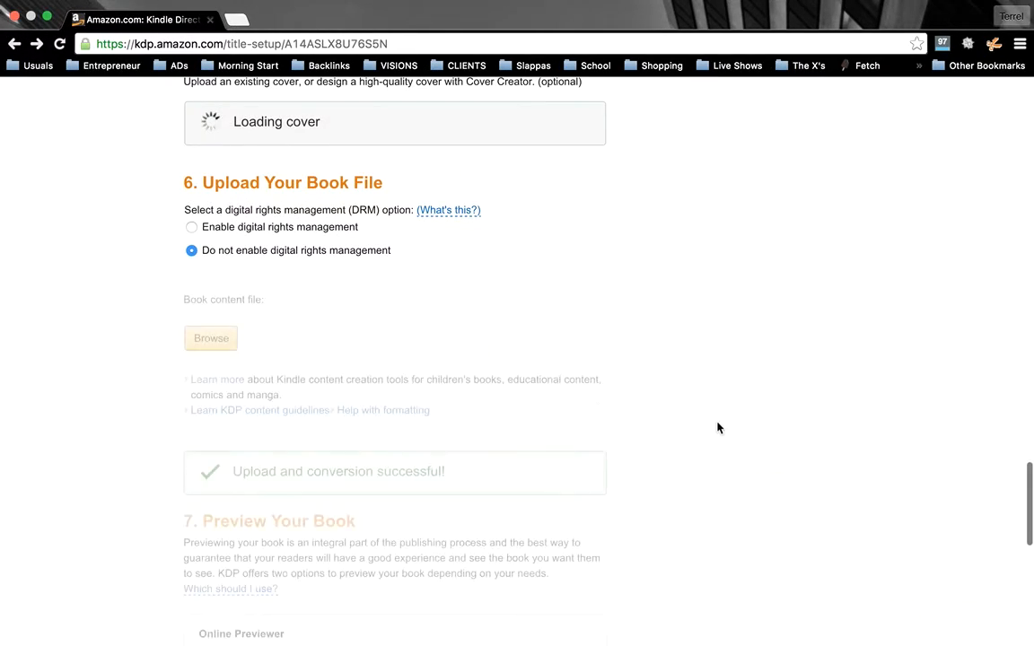
pyautogui.scroll(-3)
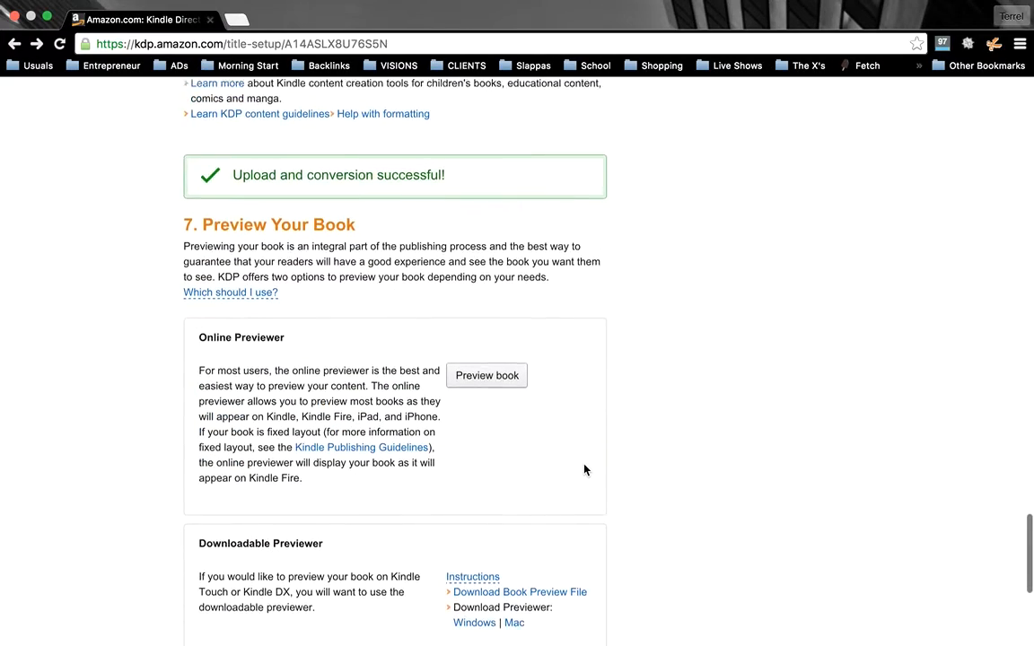
pyautogui.click(790, 400)
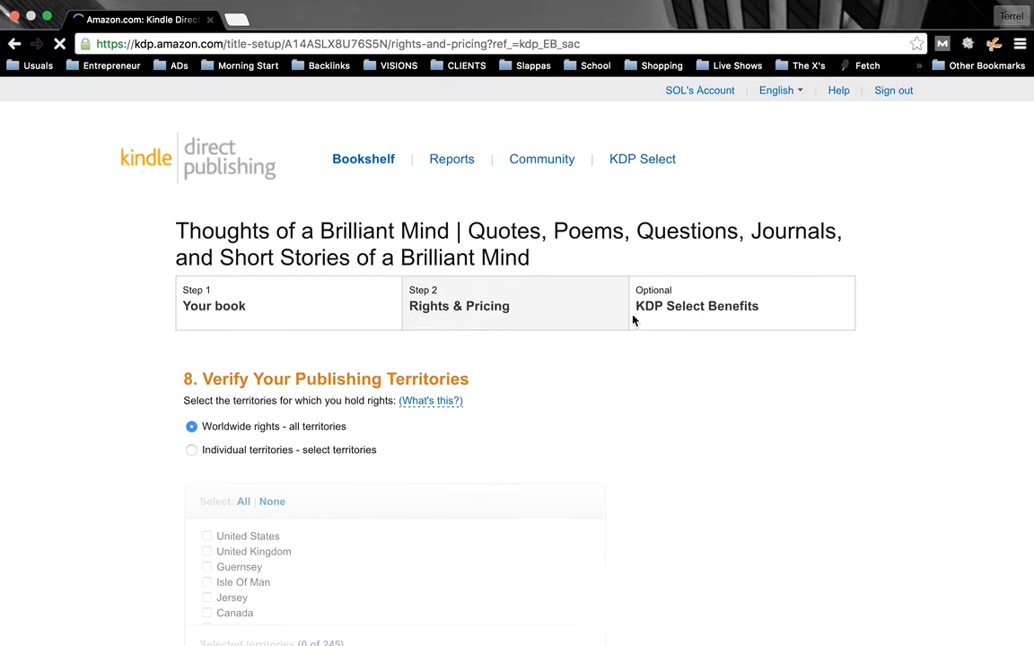
# Scroll through Rights & Pricing past worldwide rights to the MatchBook and lending options
pyautogui.scroll(-3)
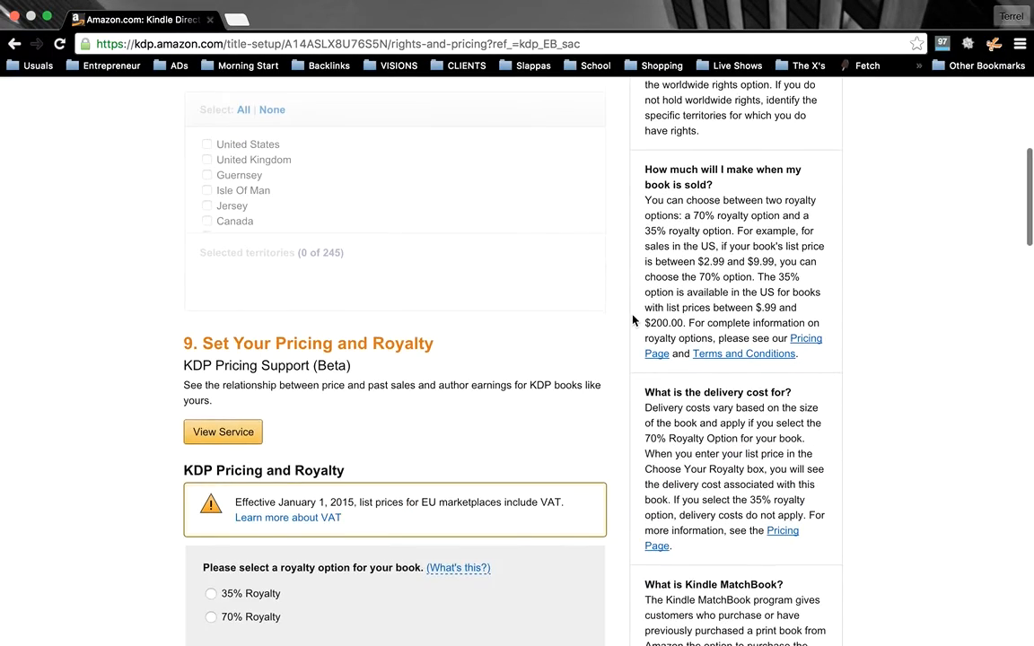
pyautogui.scroll(-3)
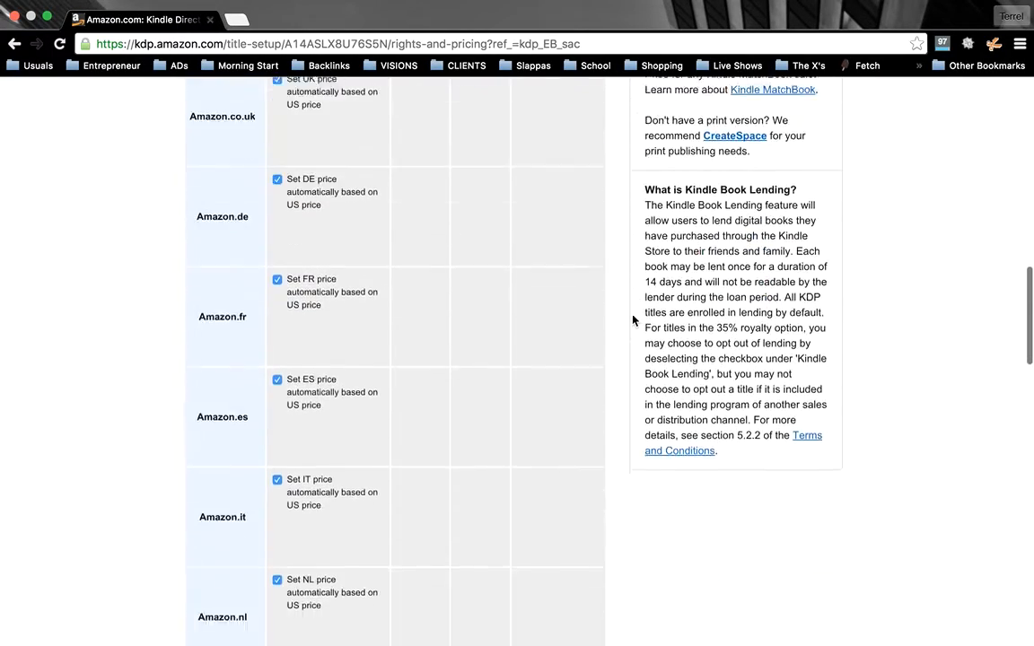
pyautogui.scroll(-3)
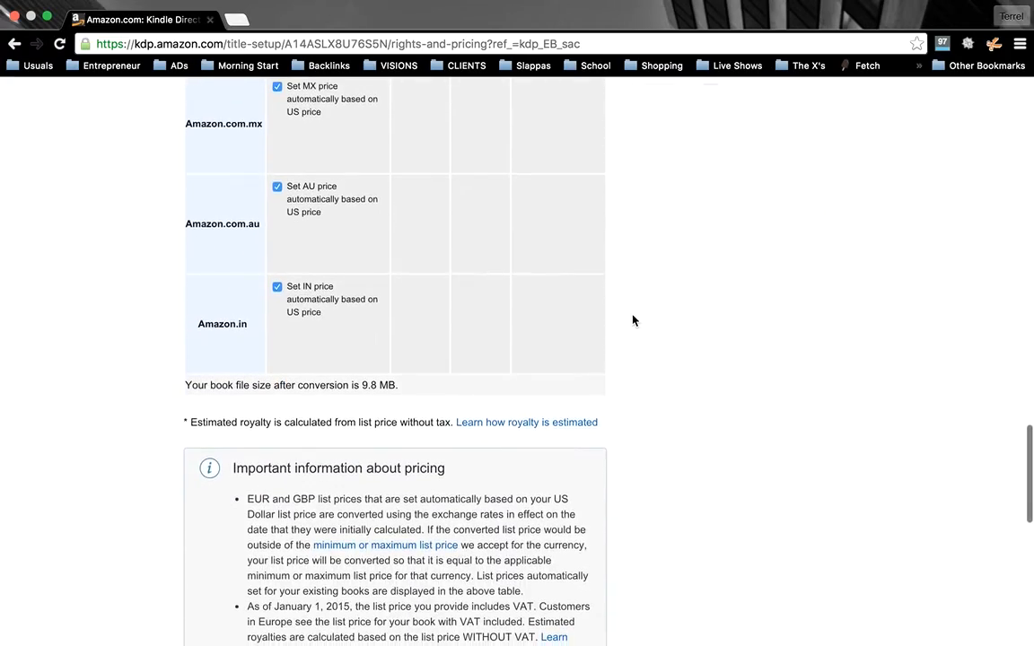
pyautogui.scroll(-3)
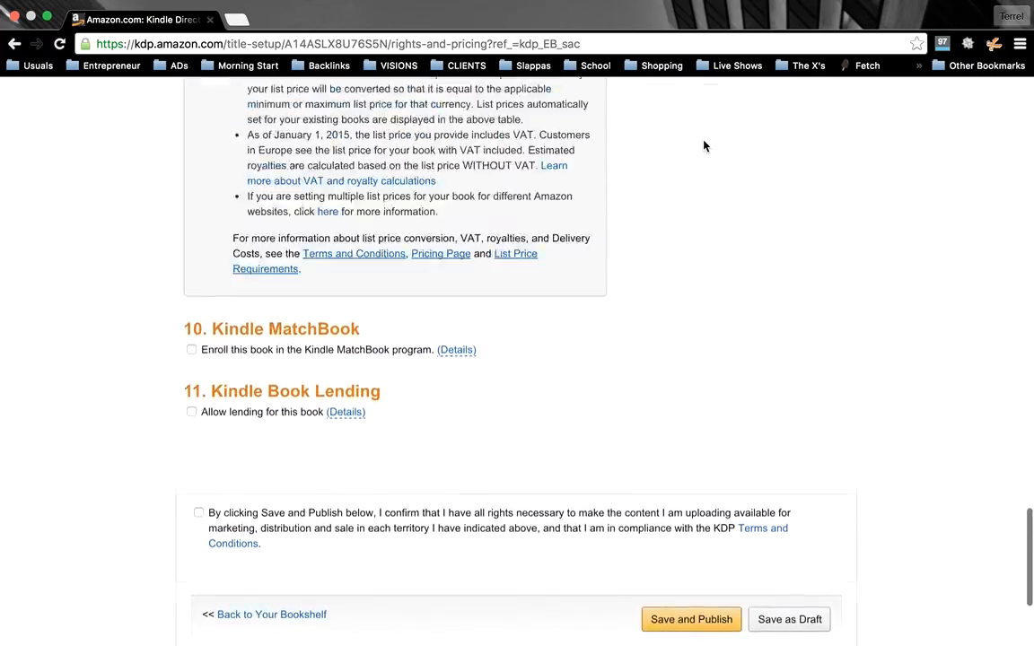